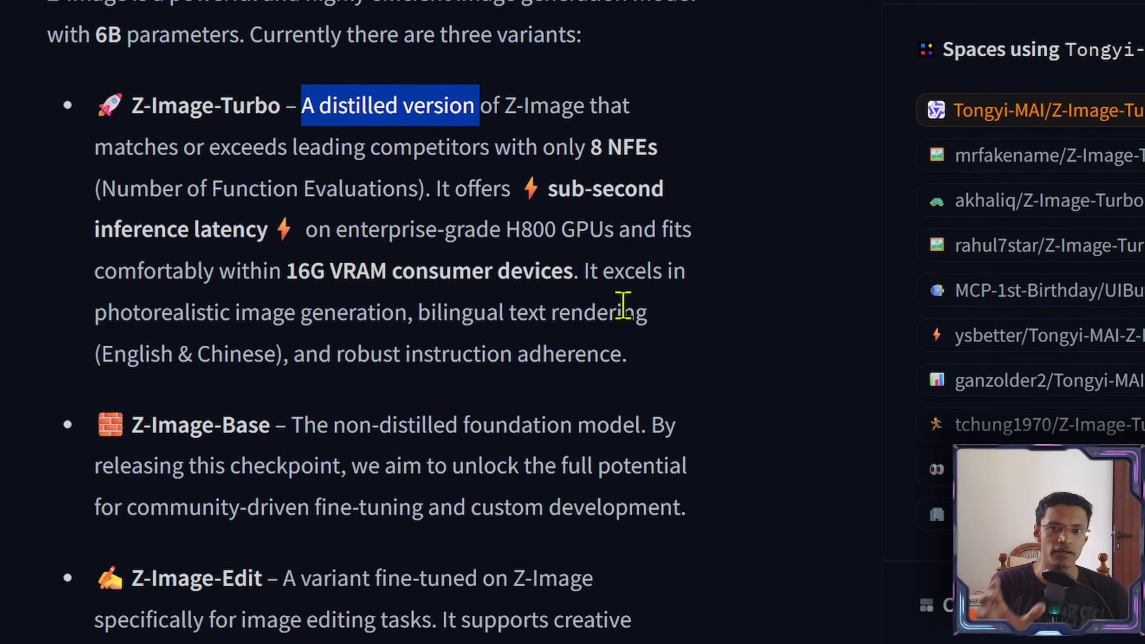
mouse_move(588, 305)
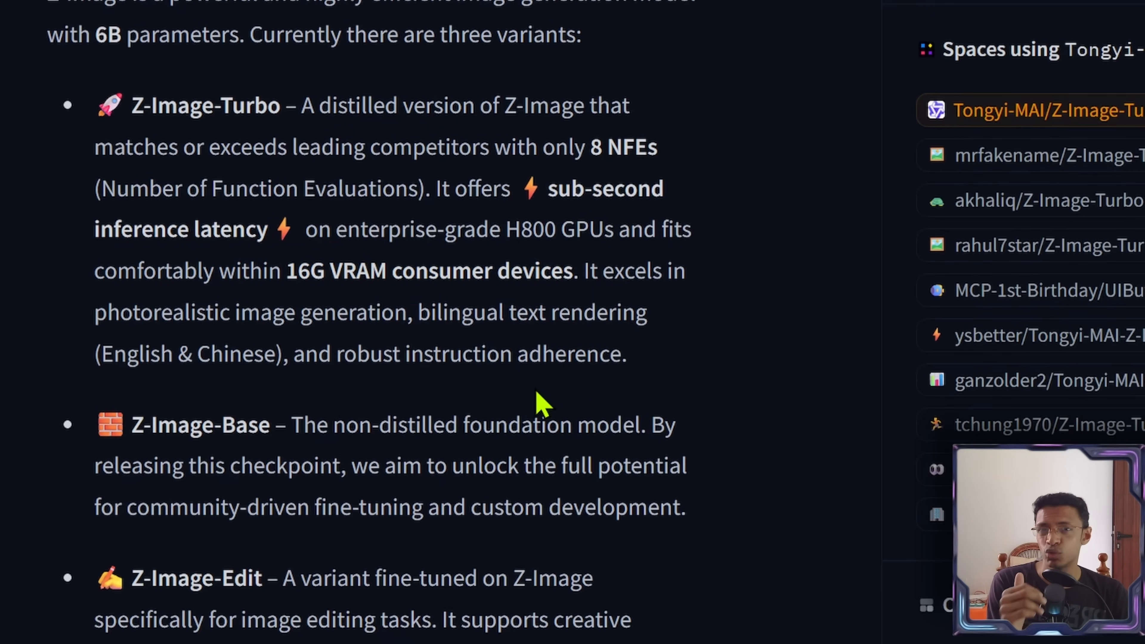
mouse_move(452, 420)
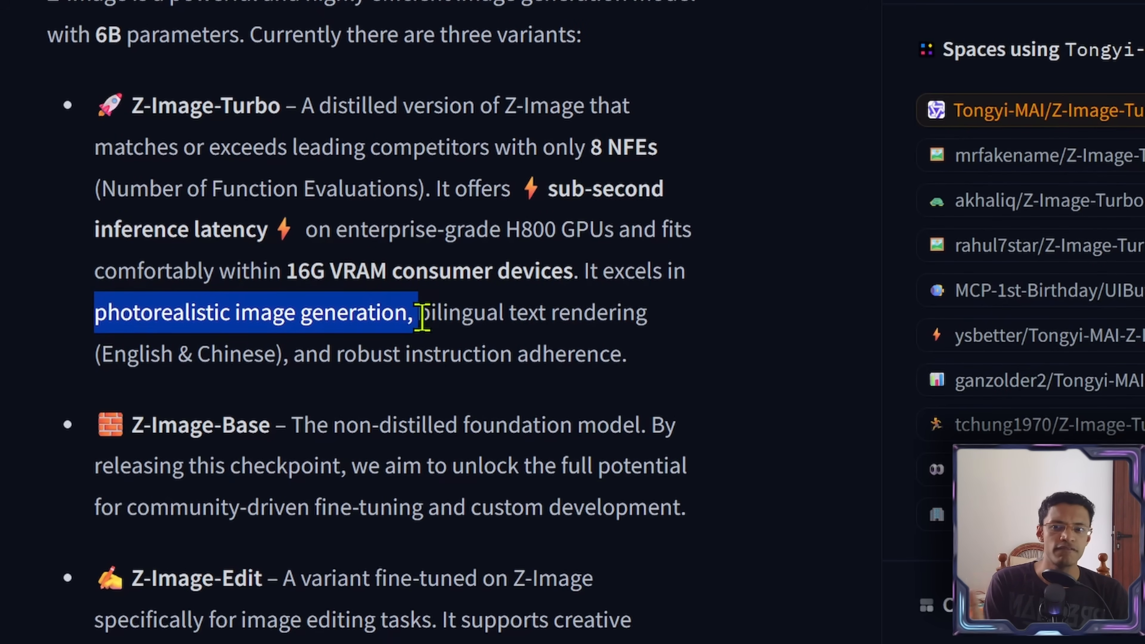
- View the console log timings (13.92 and 171.24 s) and highlight the phrase 'photorealistic images'
click(670, 339)
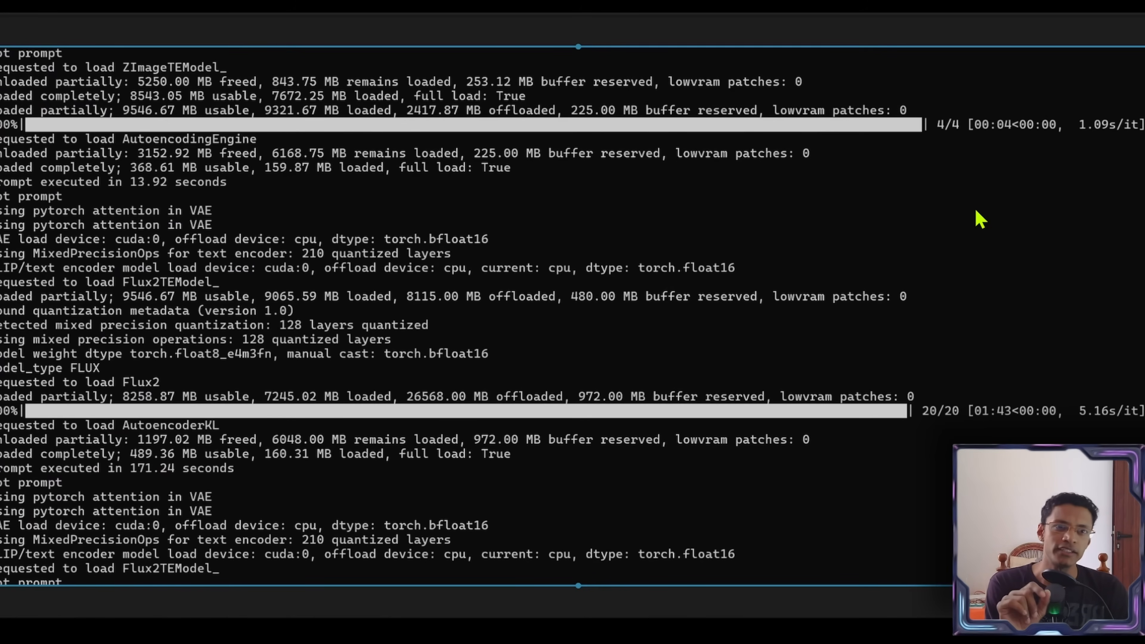
mouse_move(955, 152)
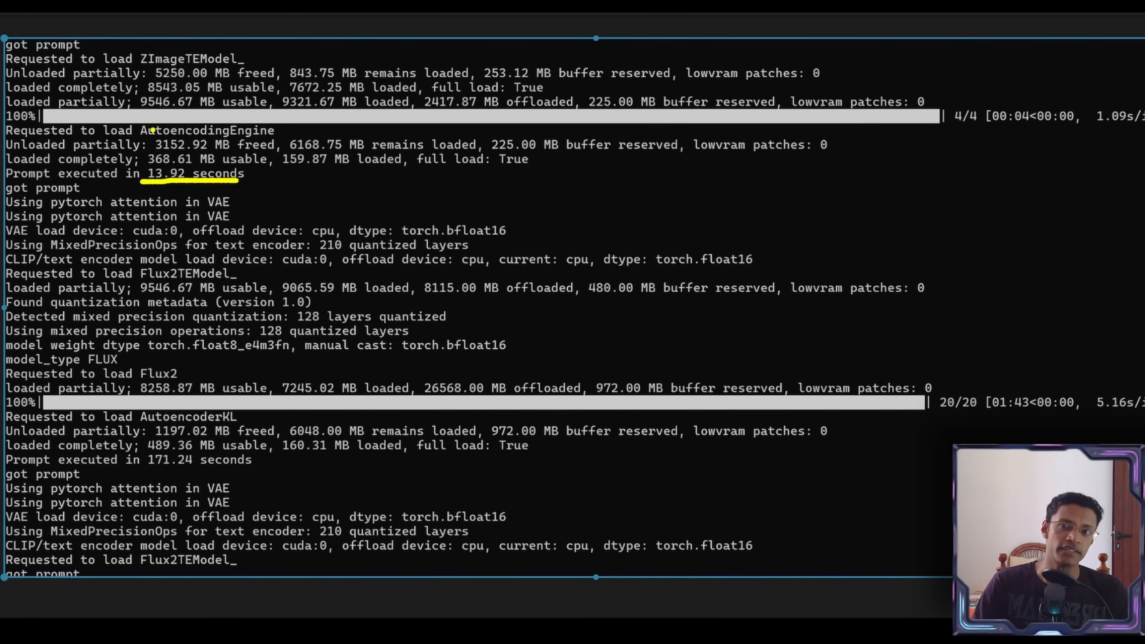
mouse_move(371, 364)
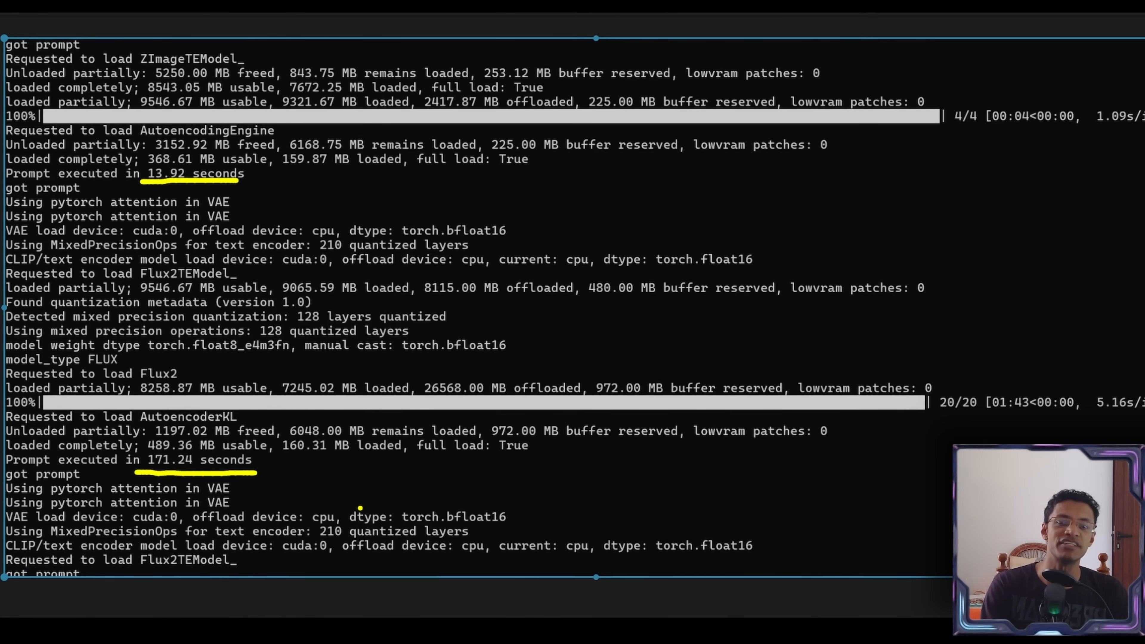
click(508, 501)
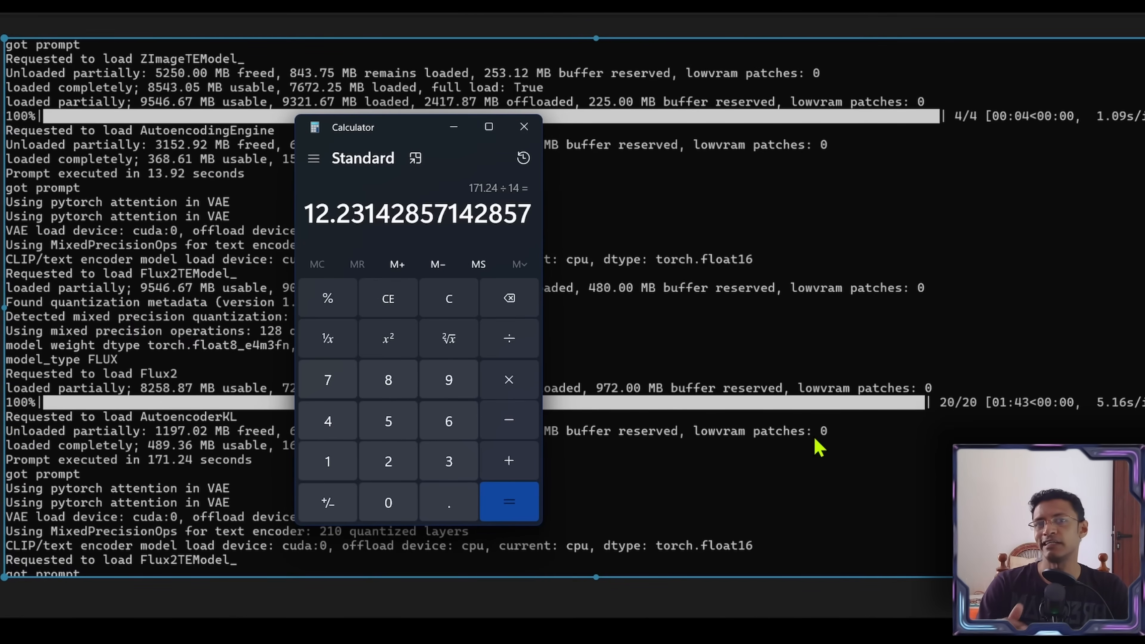
click(524, 126)
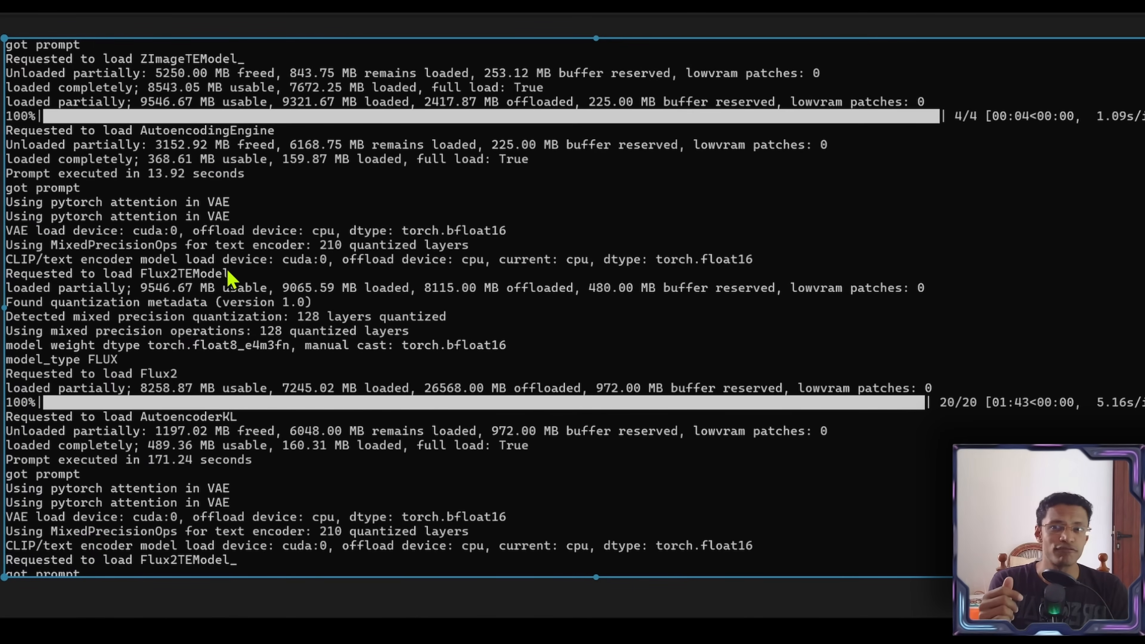
mouse_move(555, 364)
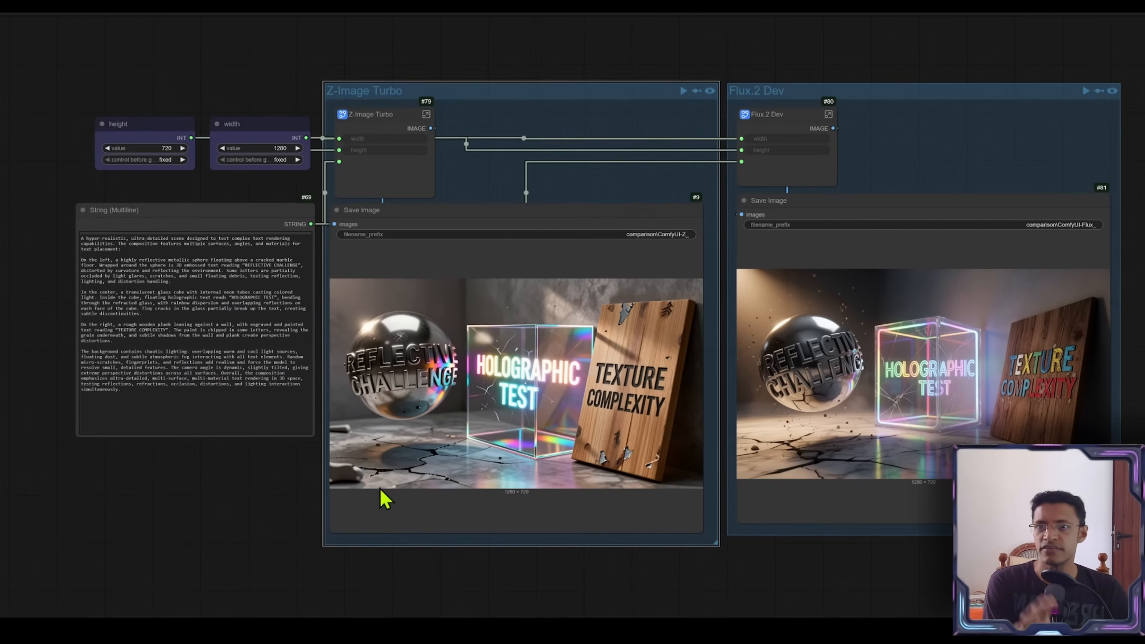
mouse_move(219, 222)
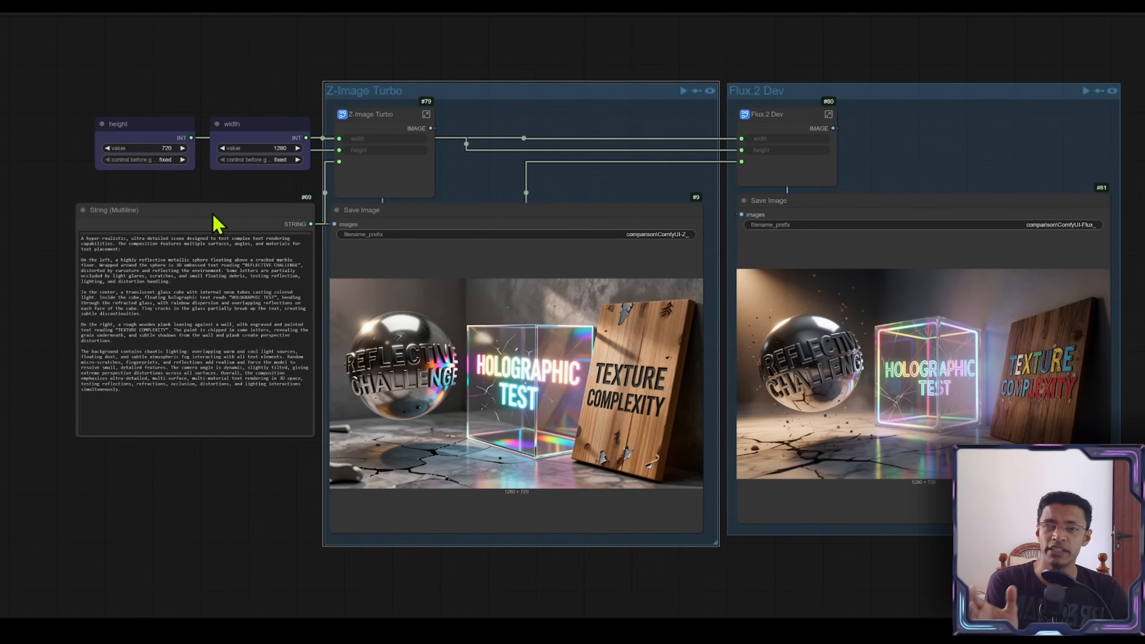
mouse_move(169, 283)
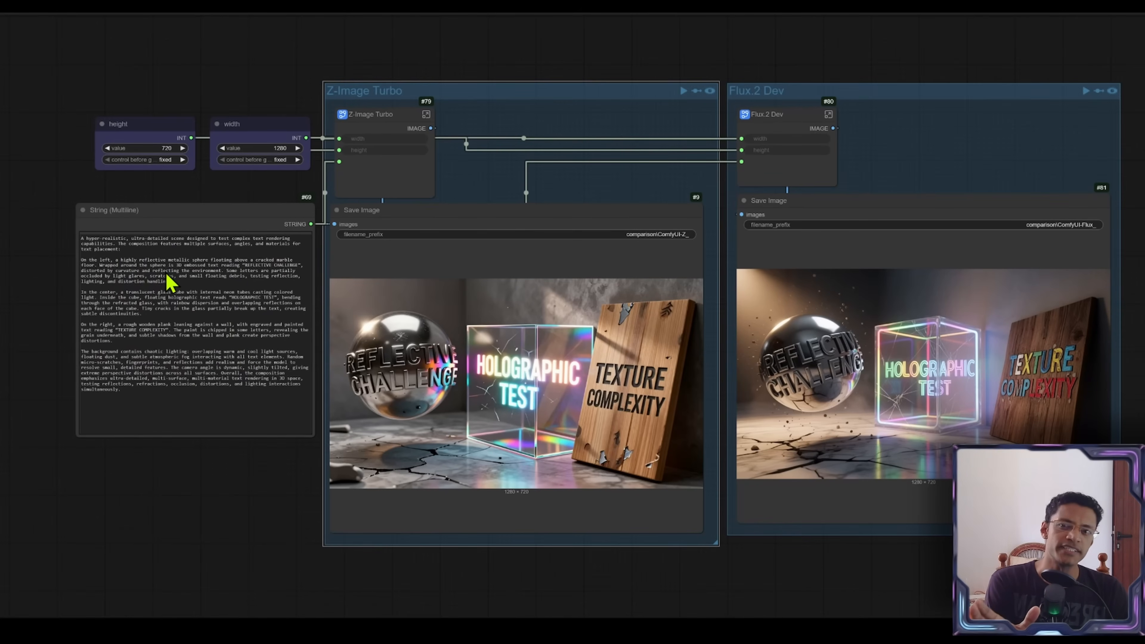
mouse_move(501, 245)
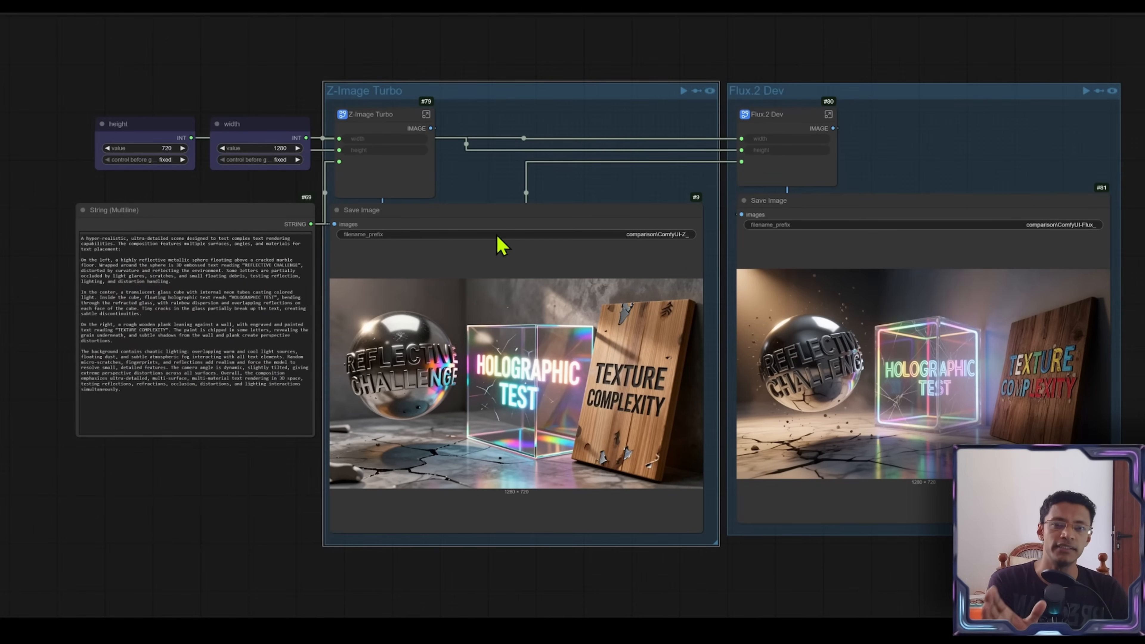
mouse_move(868, 243)
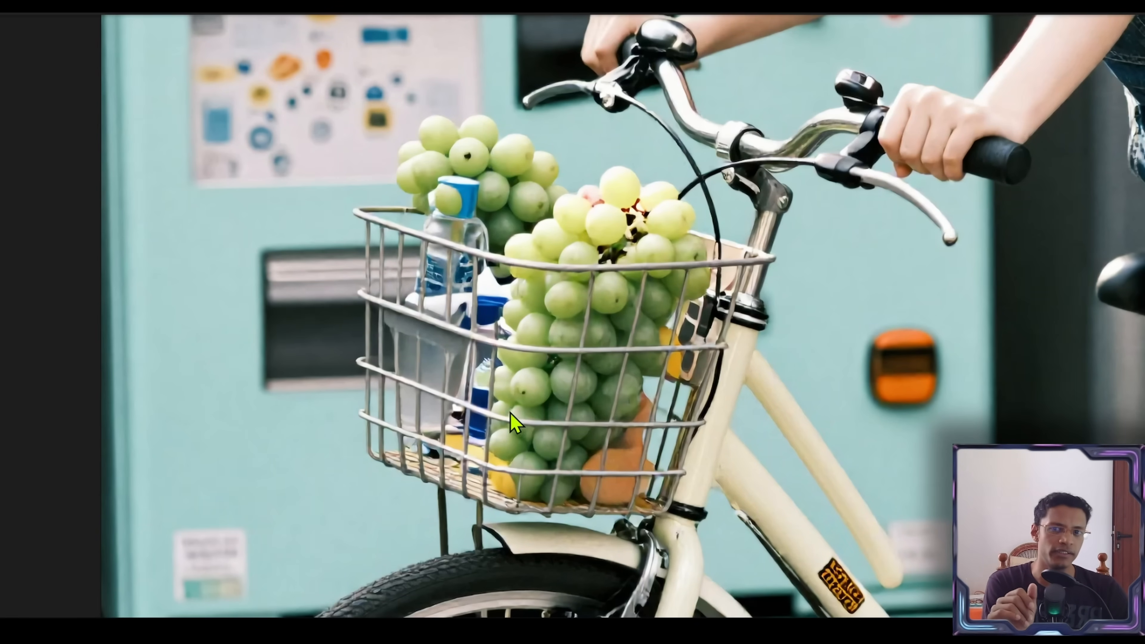
mouse_move(473, 383)
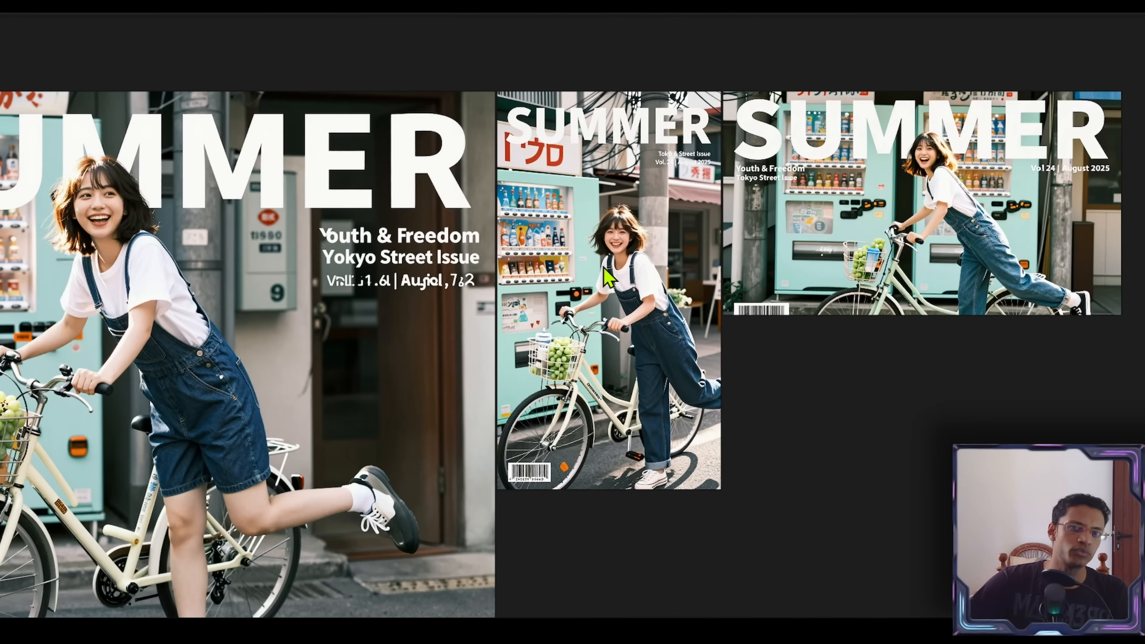
mouse_move(661, 394)
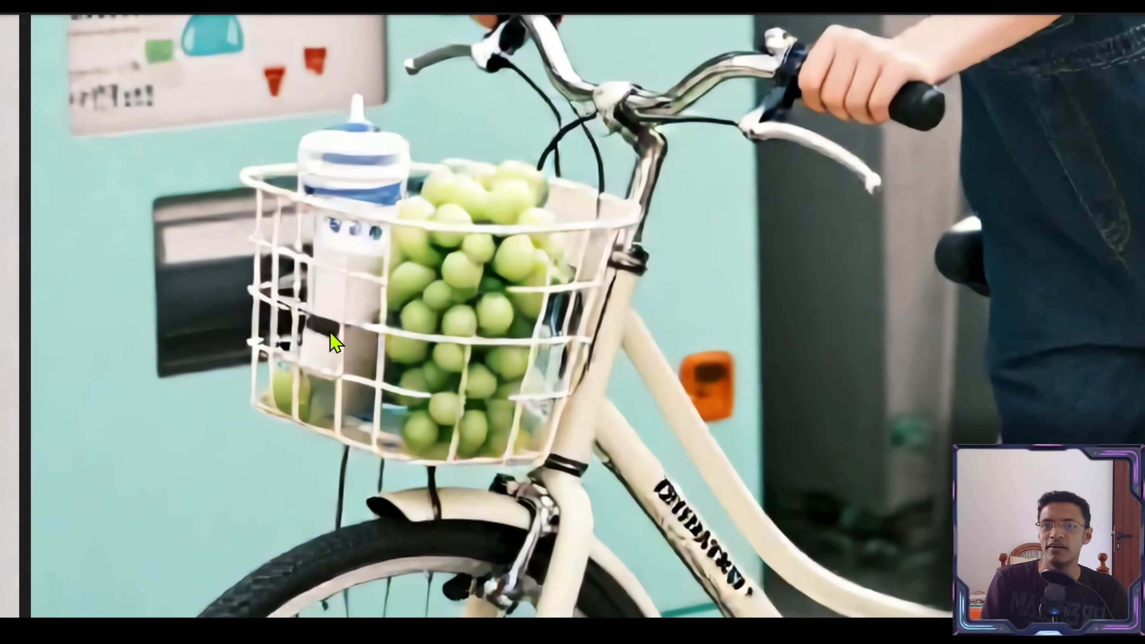
mouse_move(557, 556)
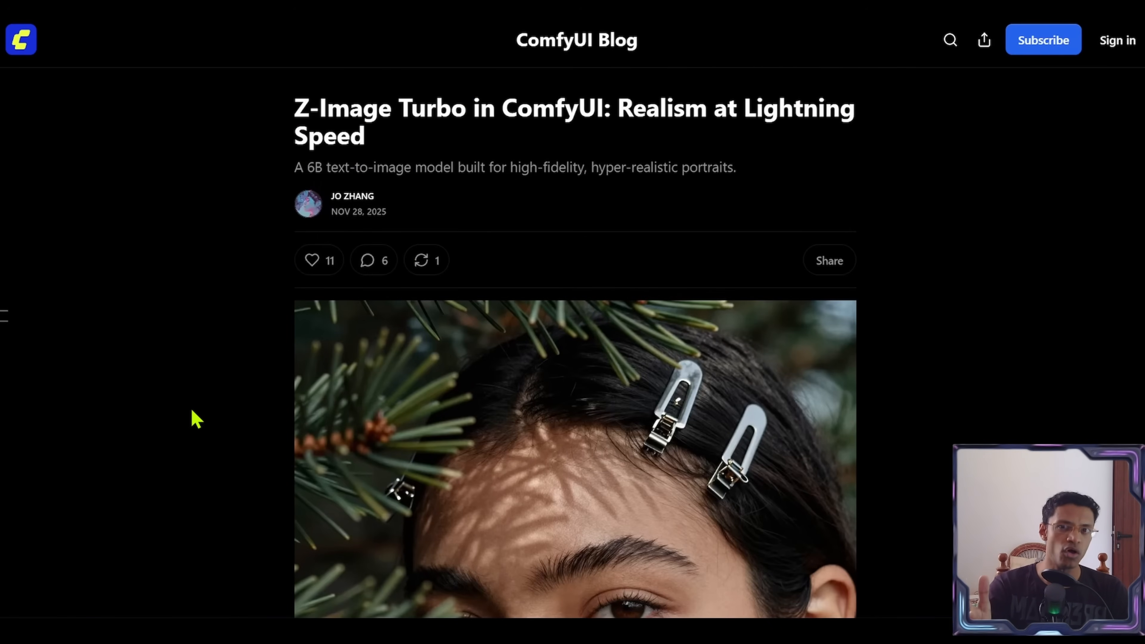
scroll(down, 3)
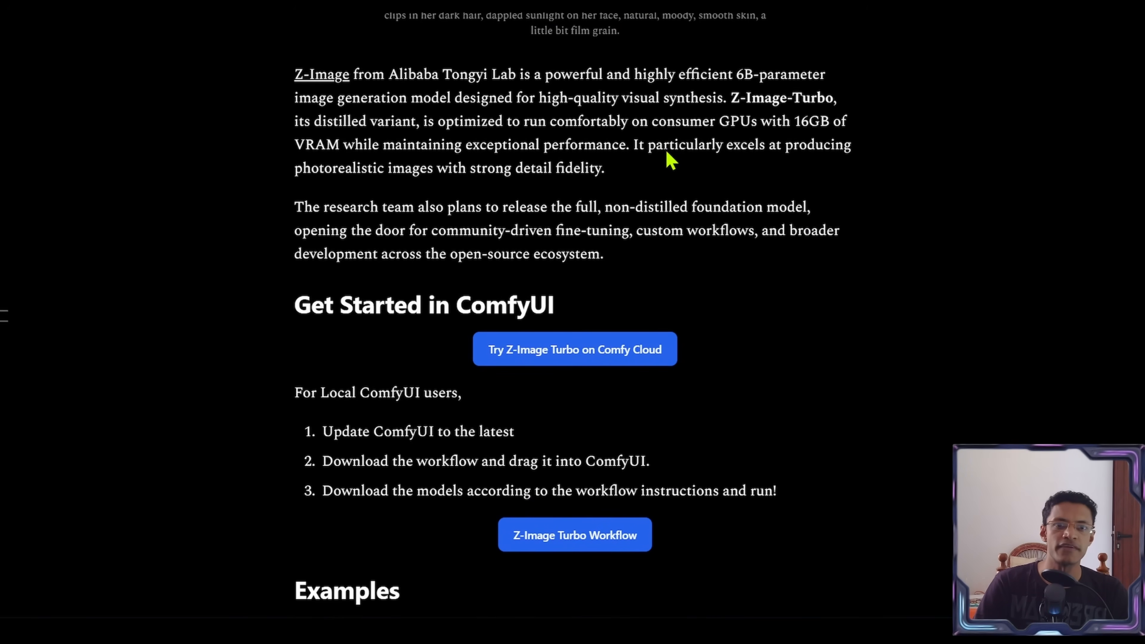
mouse_move(744, 178)
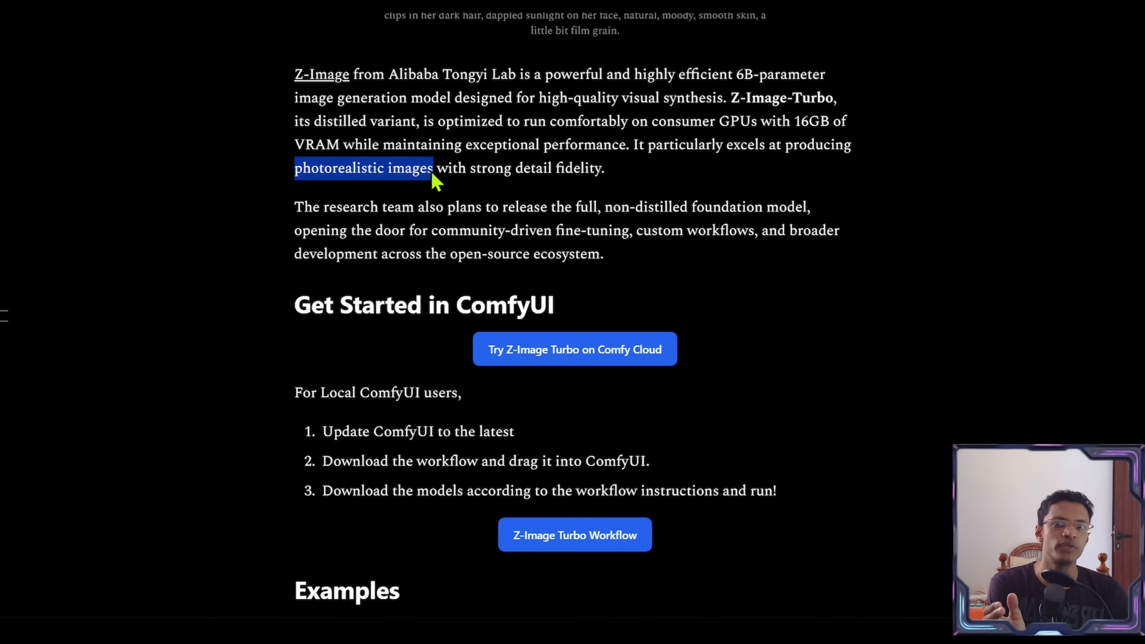
drag(433, 169, 605, 169)
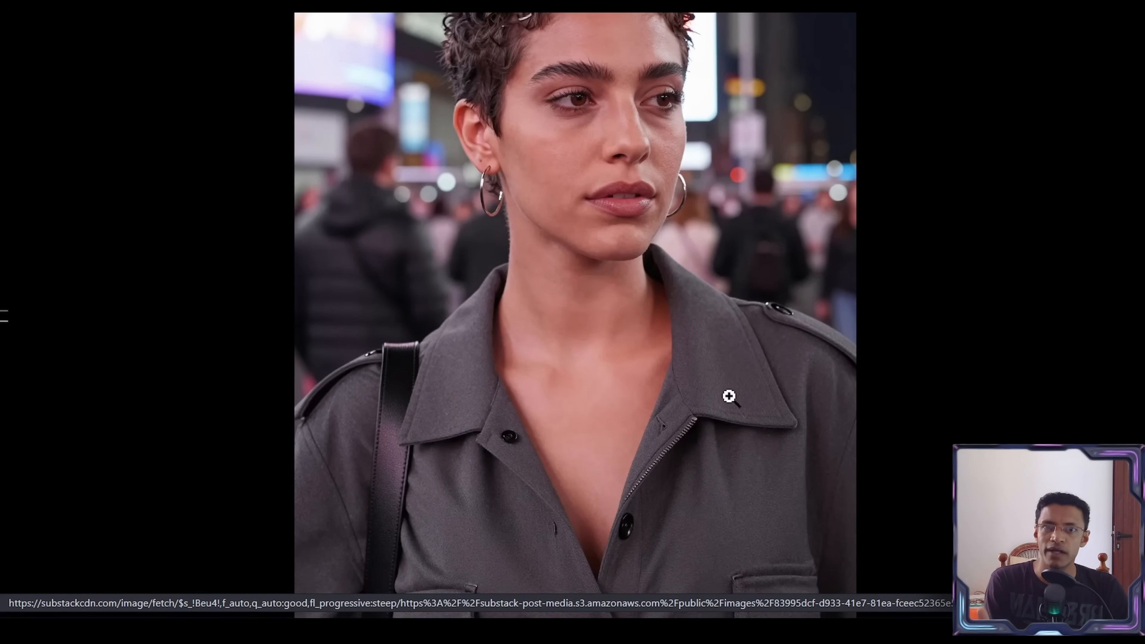
- Scroll down through every test section of the comparison workflow to review the generated images
scroll(down, 3)
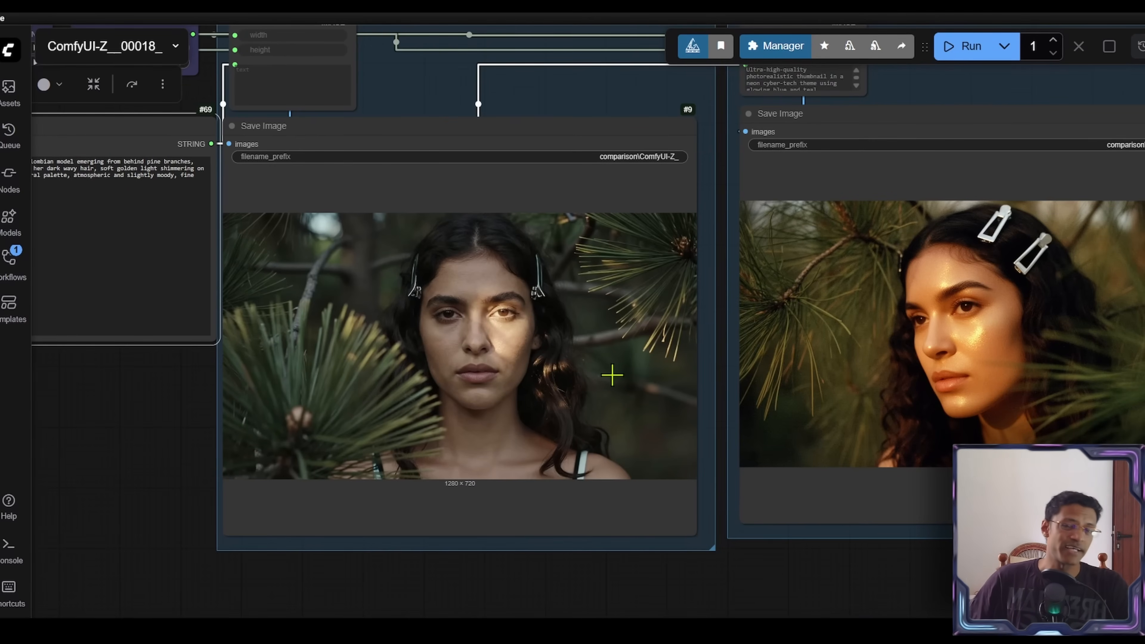
mouse_move(488, 464)
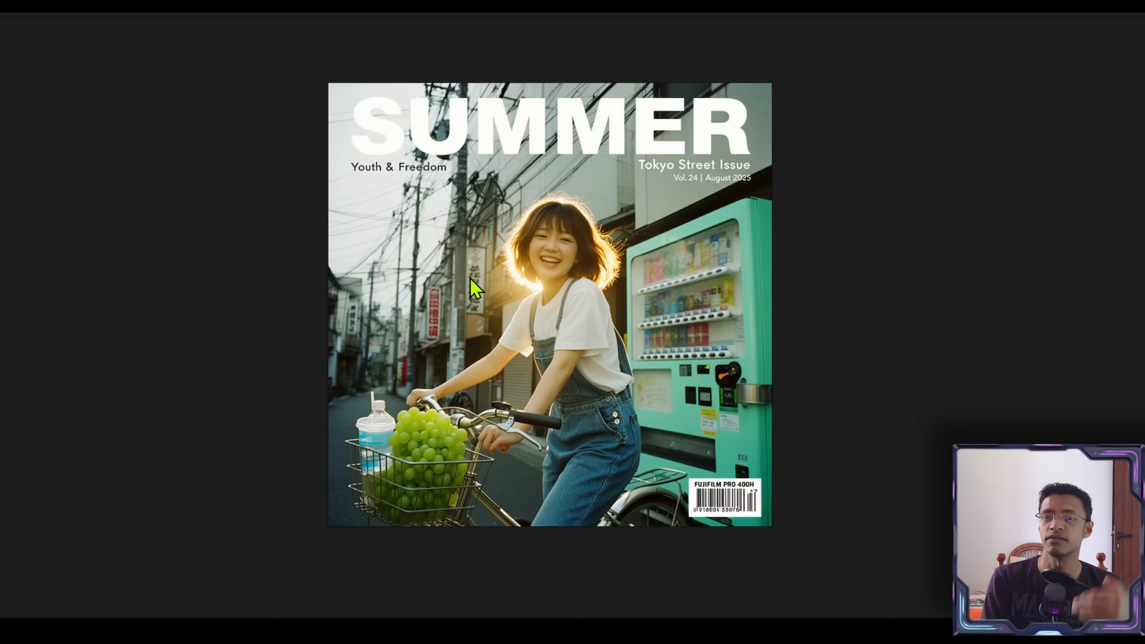
mouse_move(471, 332)
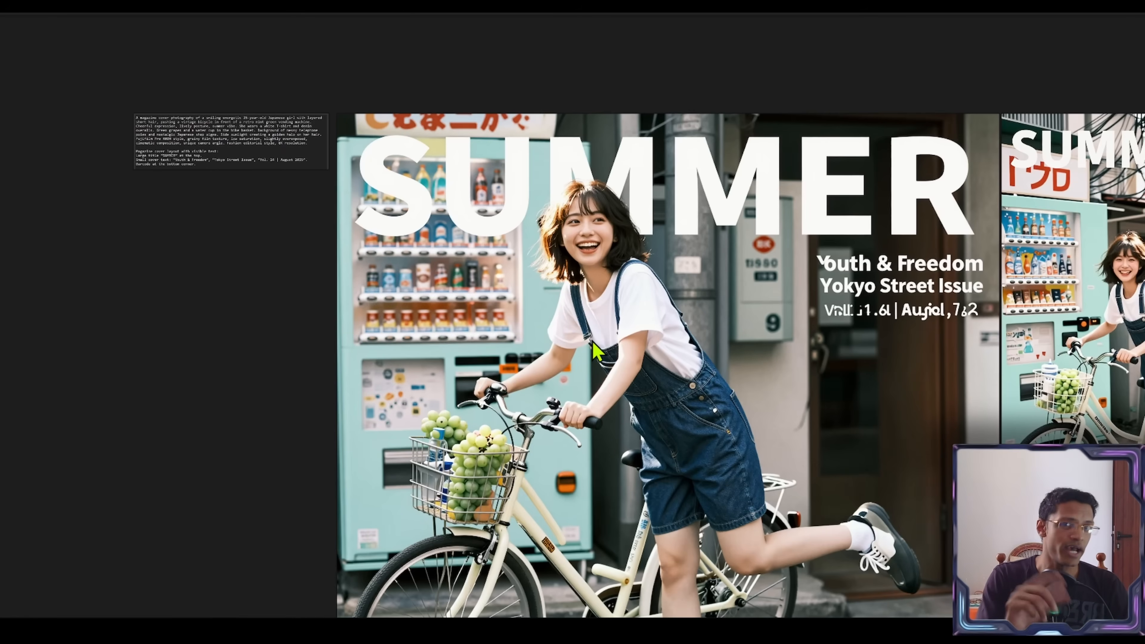
mouse_move(628, 394)
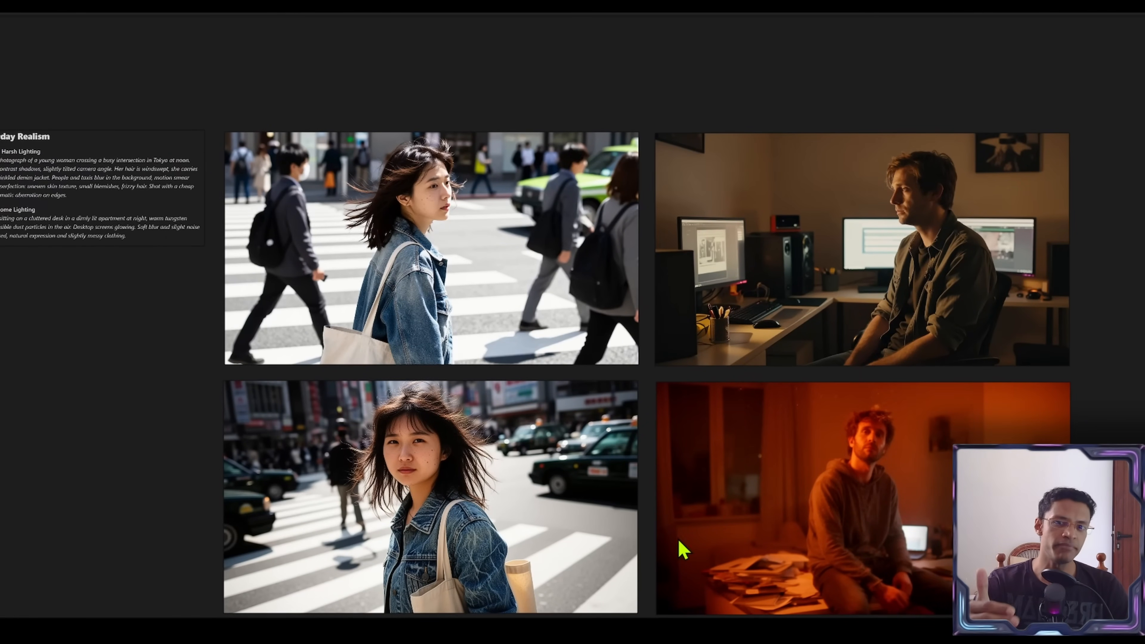
scroll(down, 3)
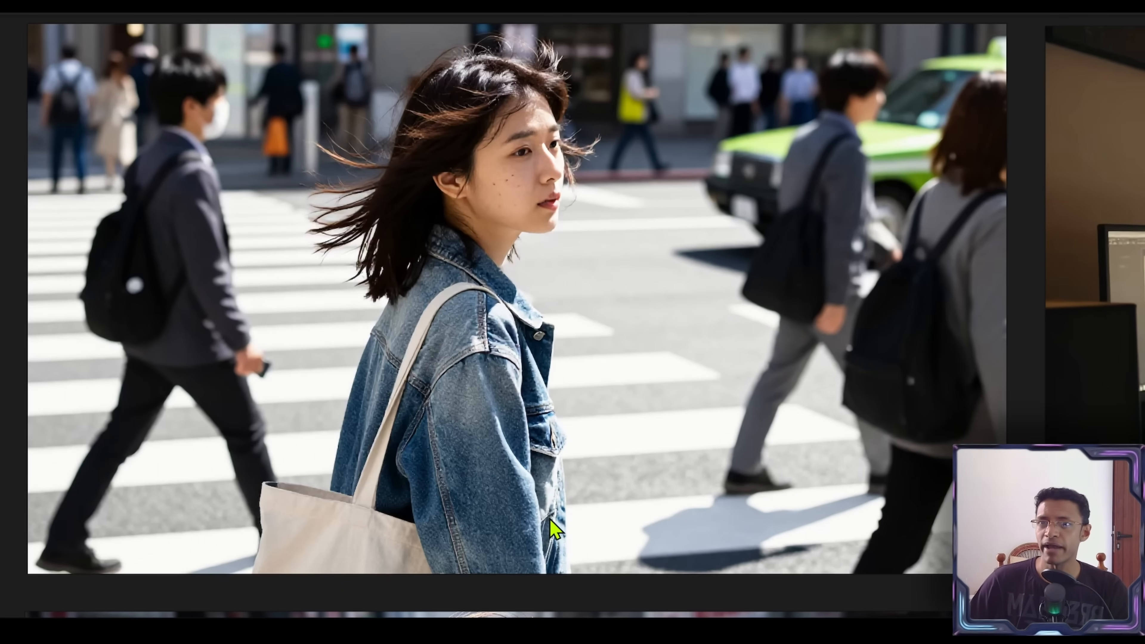
mouse_move(809, 328)
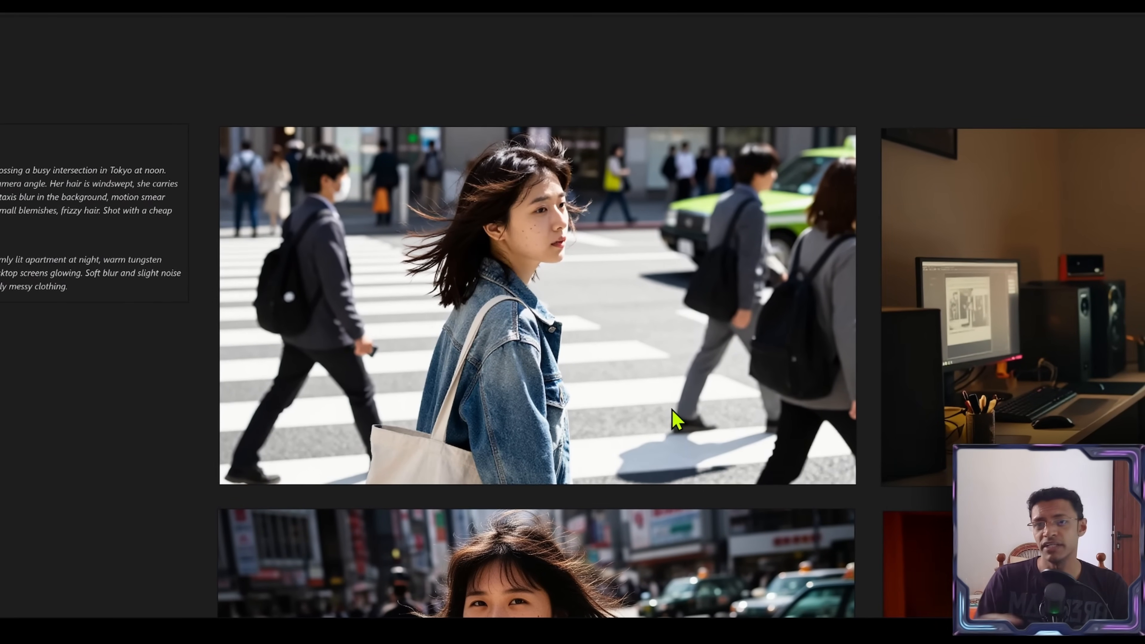
scroll(down, 3)
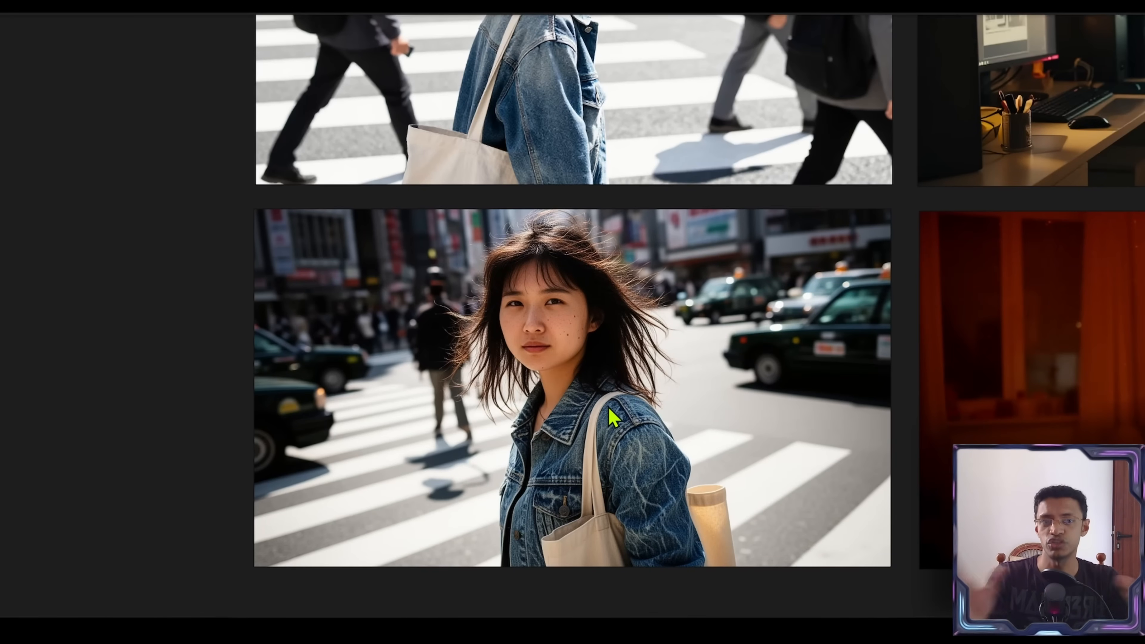
scroll(down, 3)
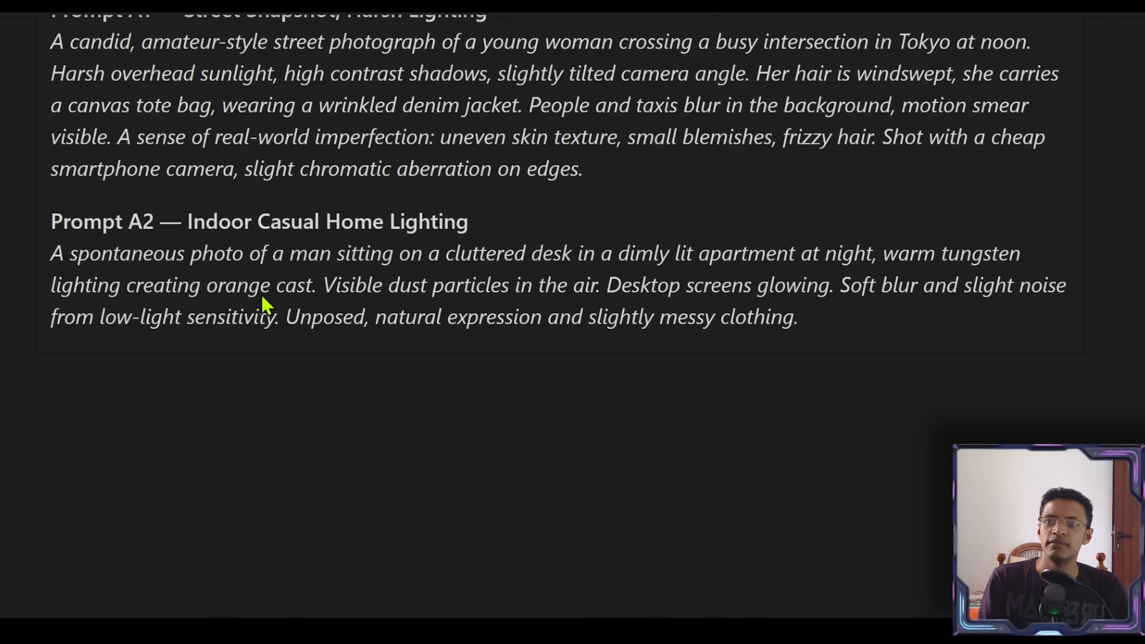
mouse_move(274, 390)
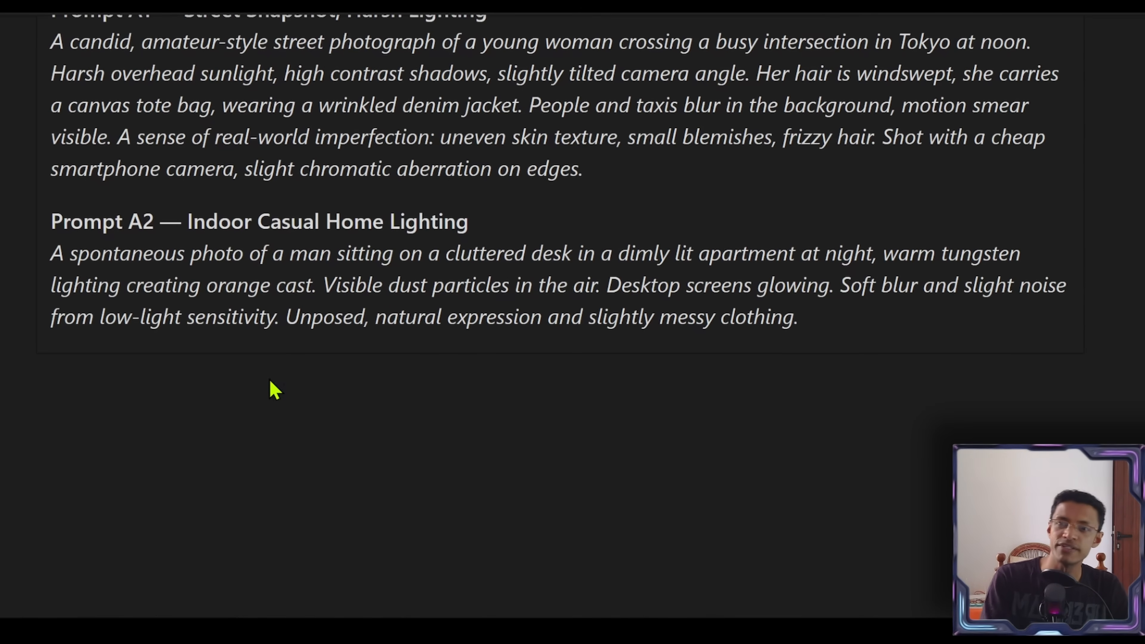
mouse_move(248, 344)
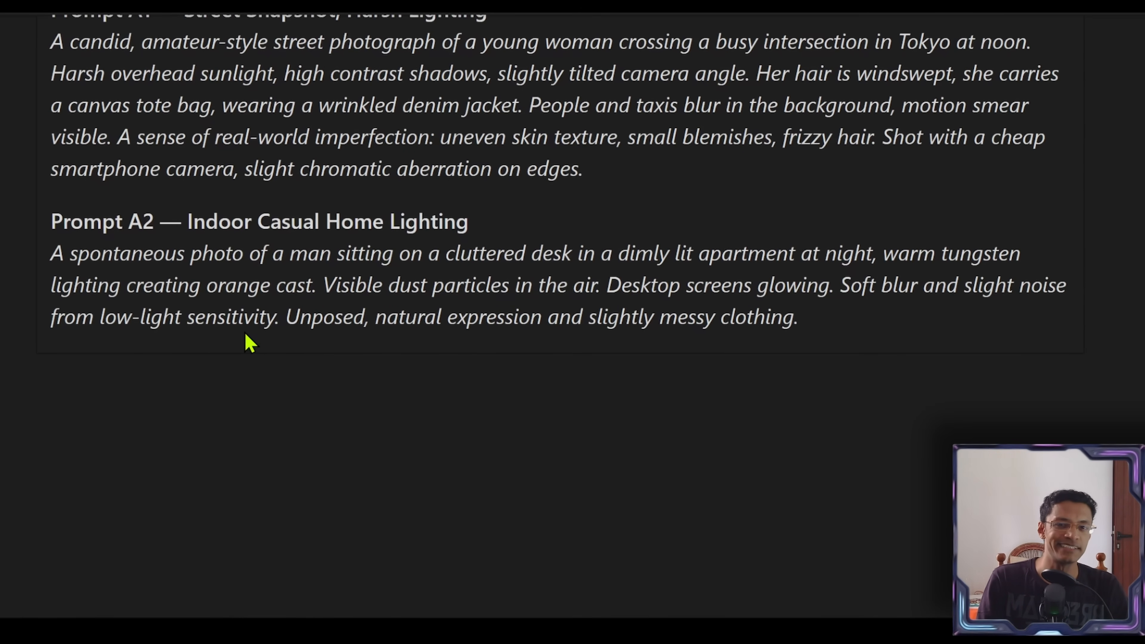
mouse_move(562, 331)
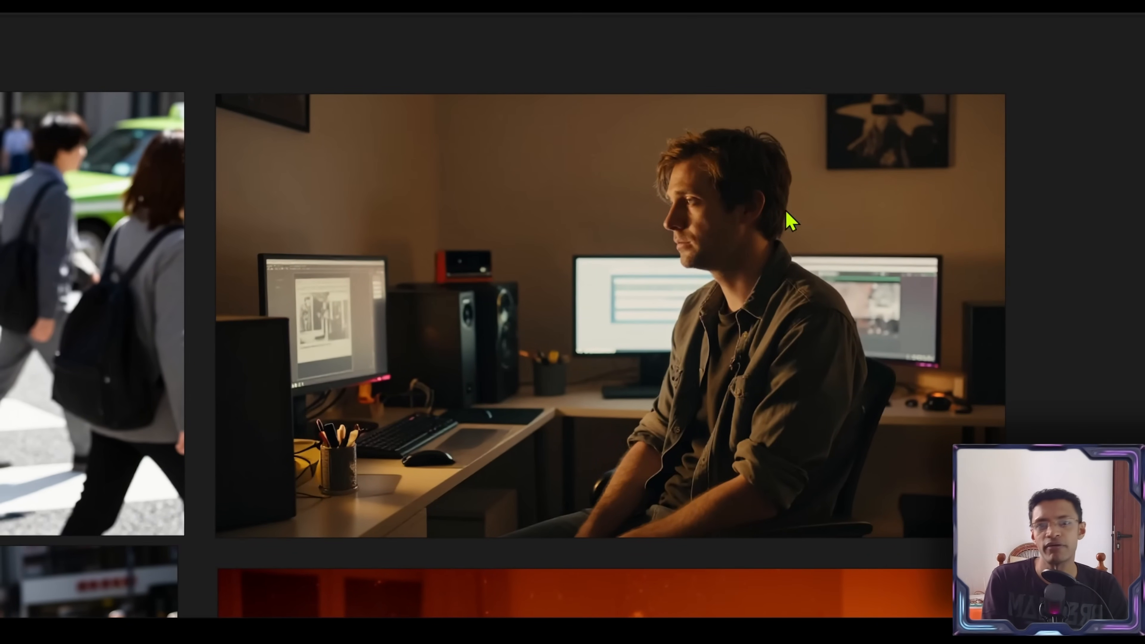
mouse_move(764, 473)
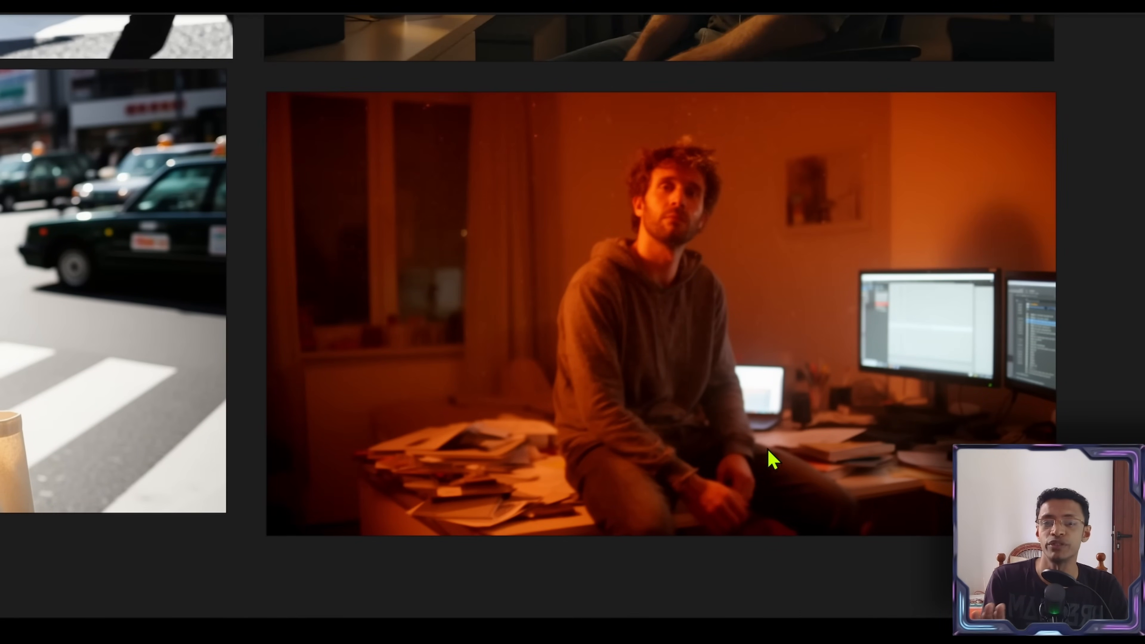
mouse_move(556, 460)
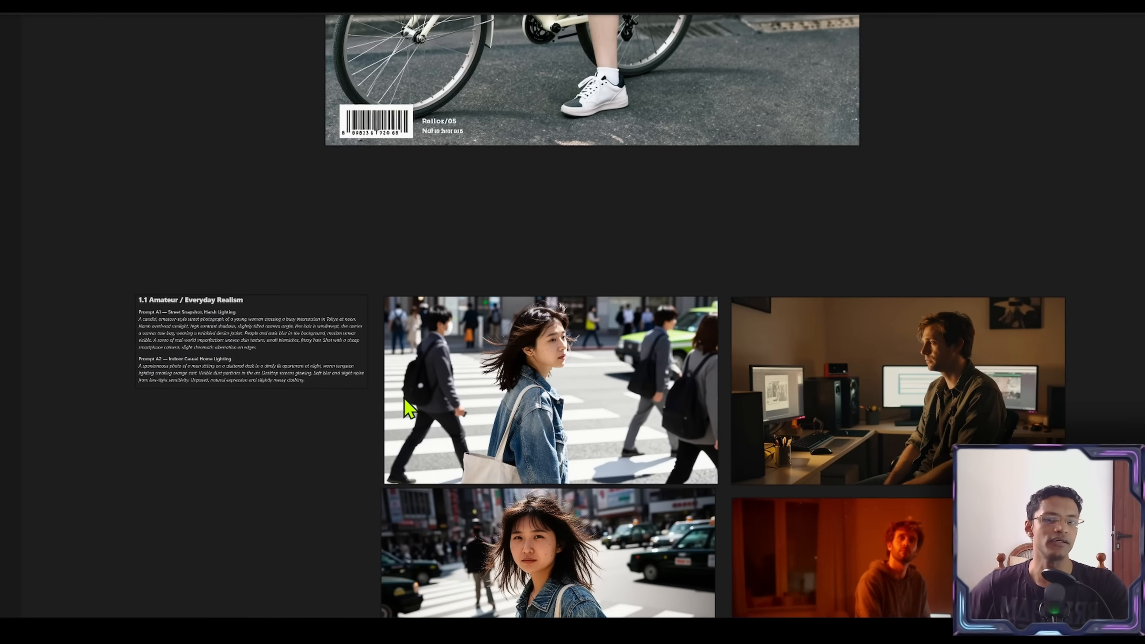
scroll(down, 3)
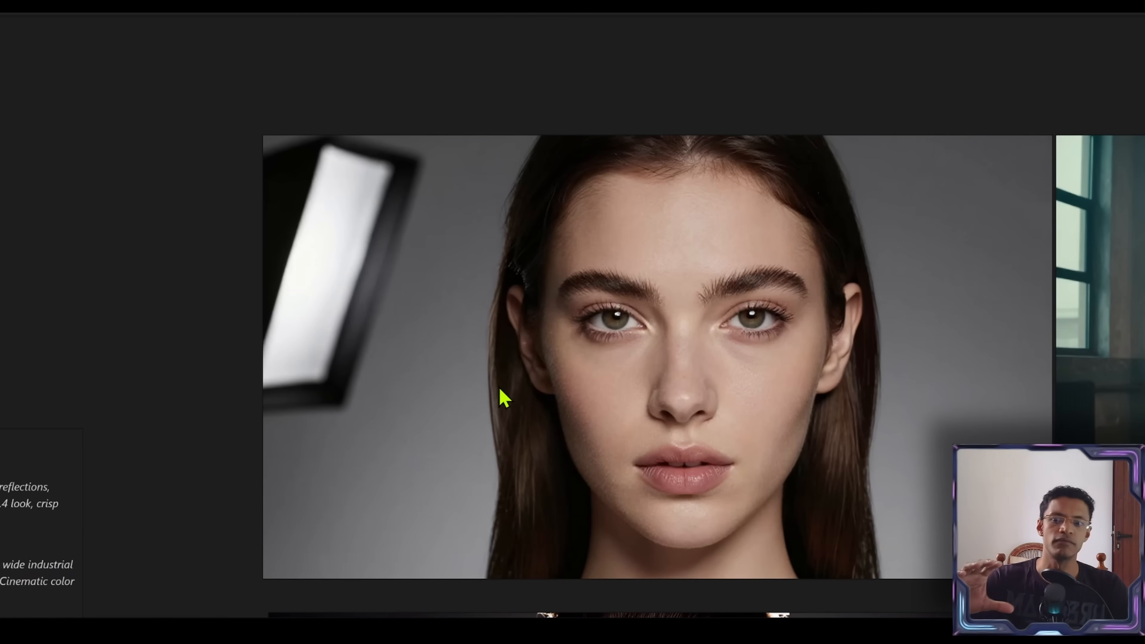
mouse_move(404, 159)
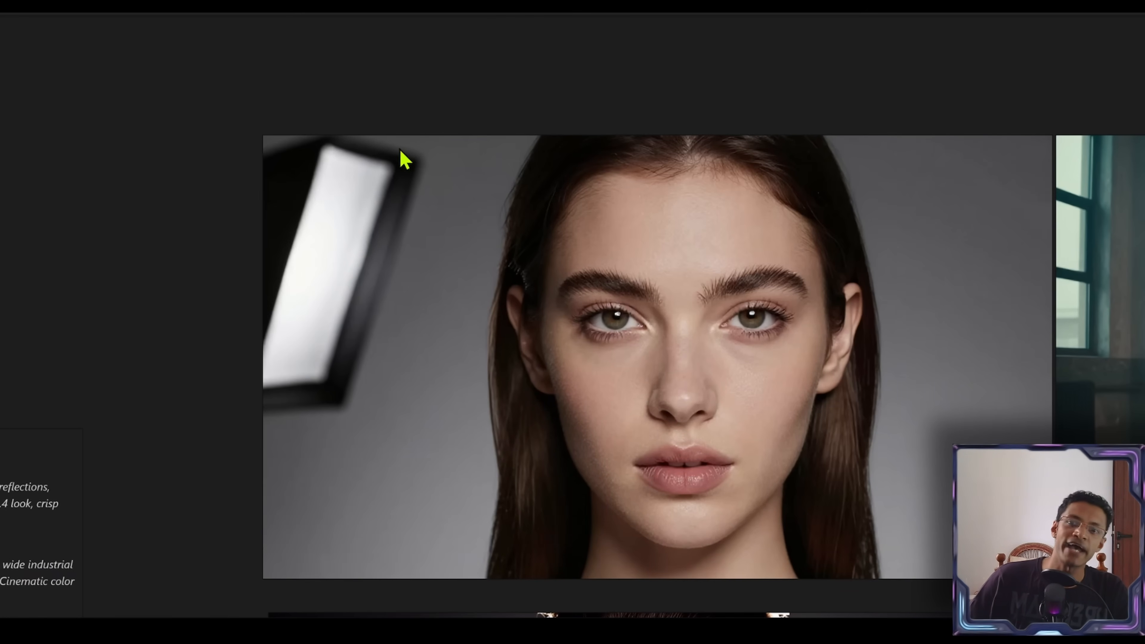
scroll(down, 3)
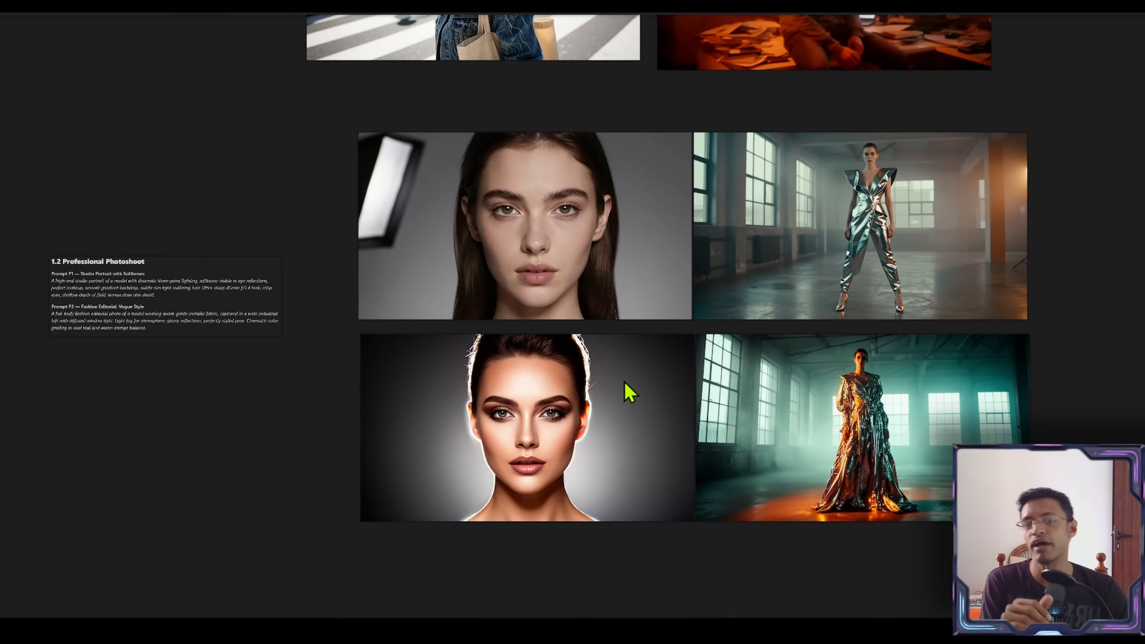
mouse_move(566, 460)
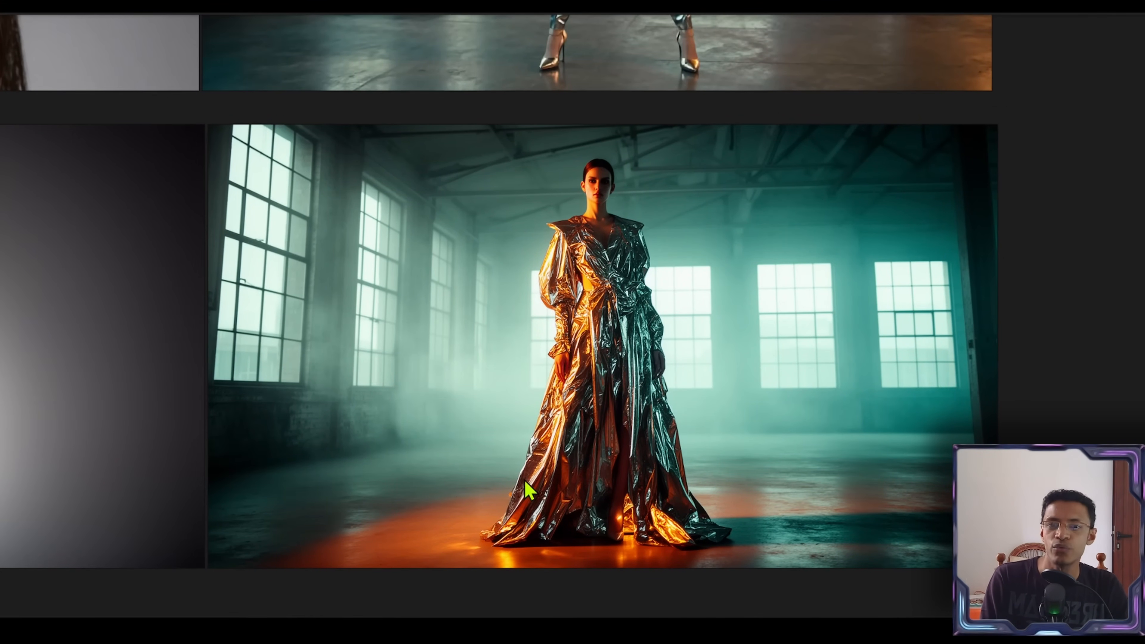
mouse_move(540, 408)
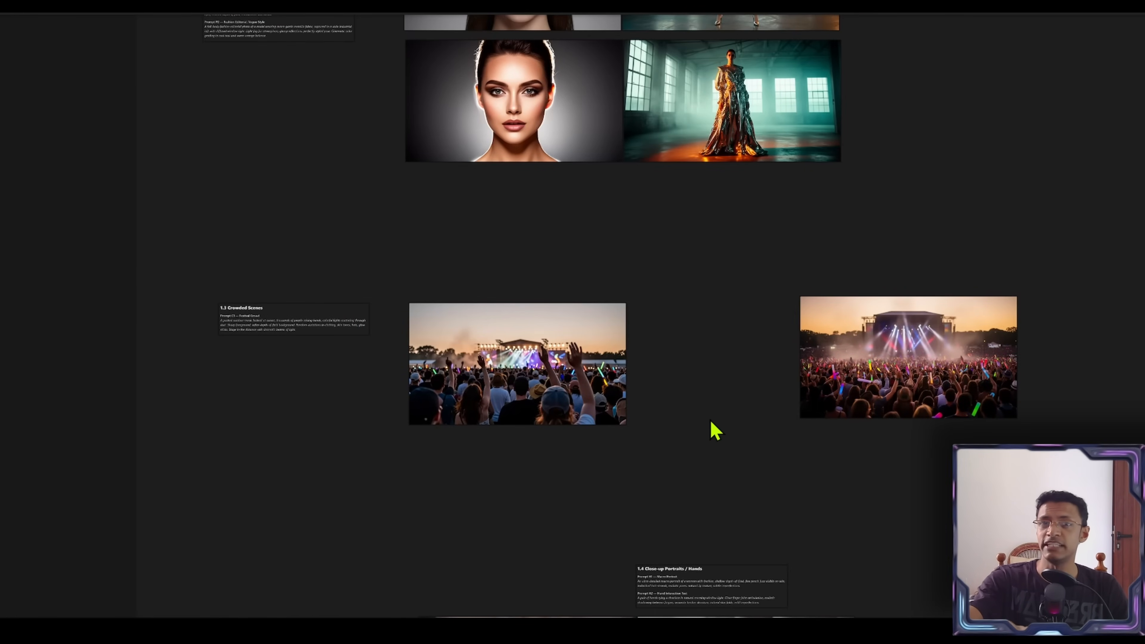
scroll(down, 3)
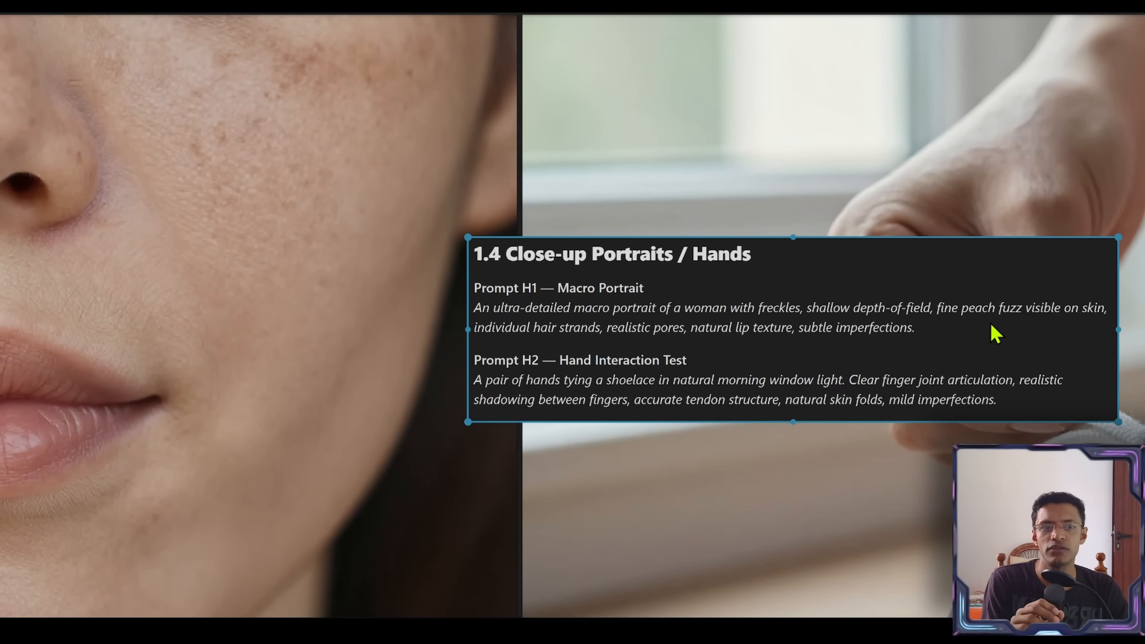
mouse_move(642, 353)
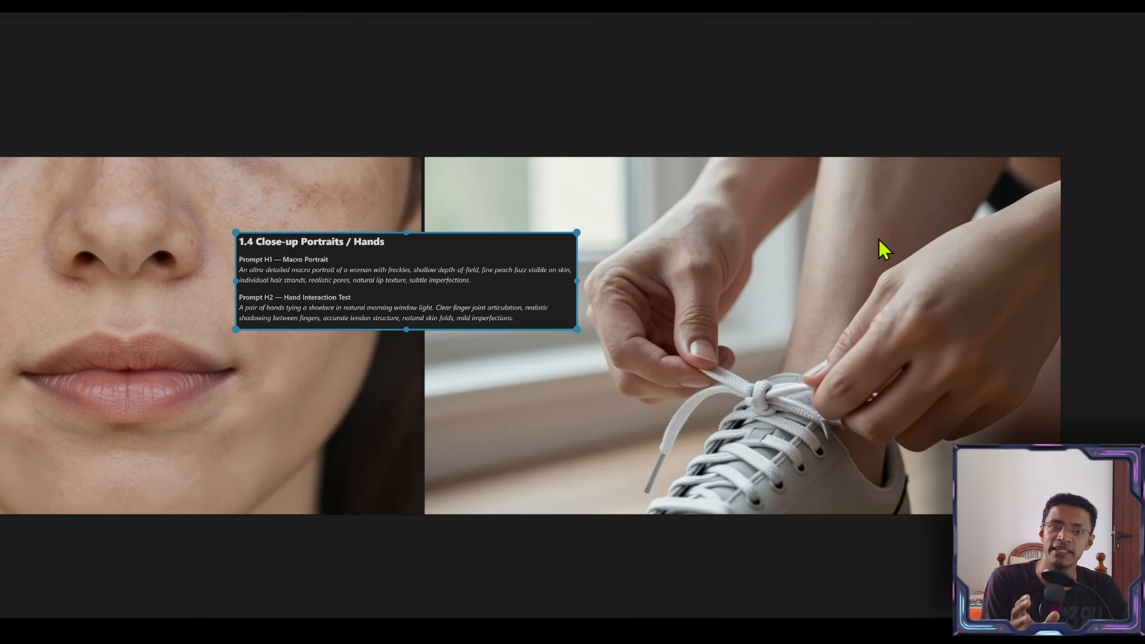
scroll(down, 3)
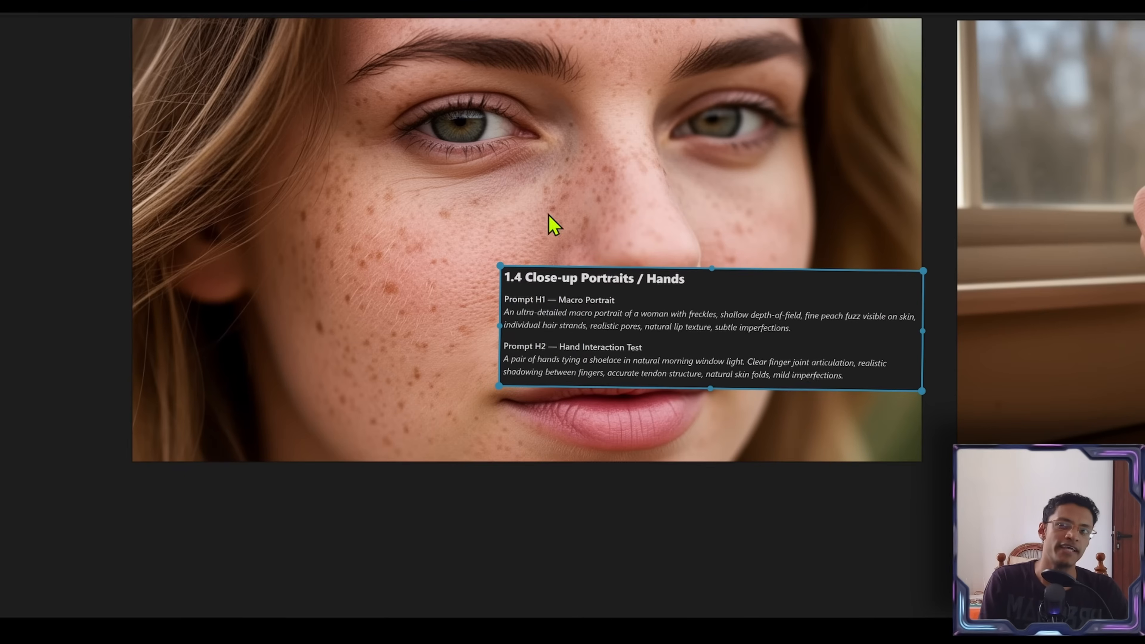
mouse_move(263, 267)
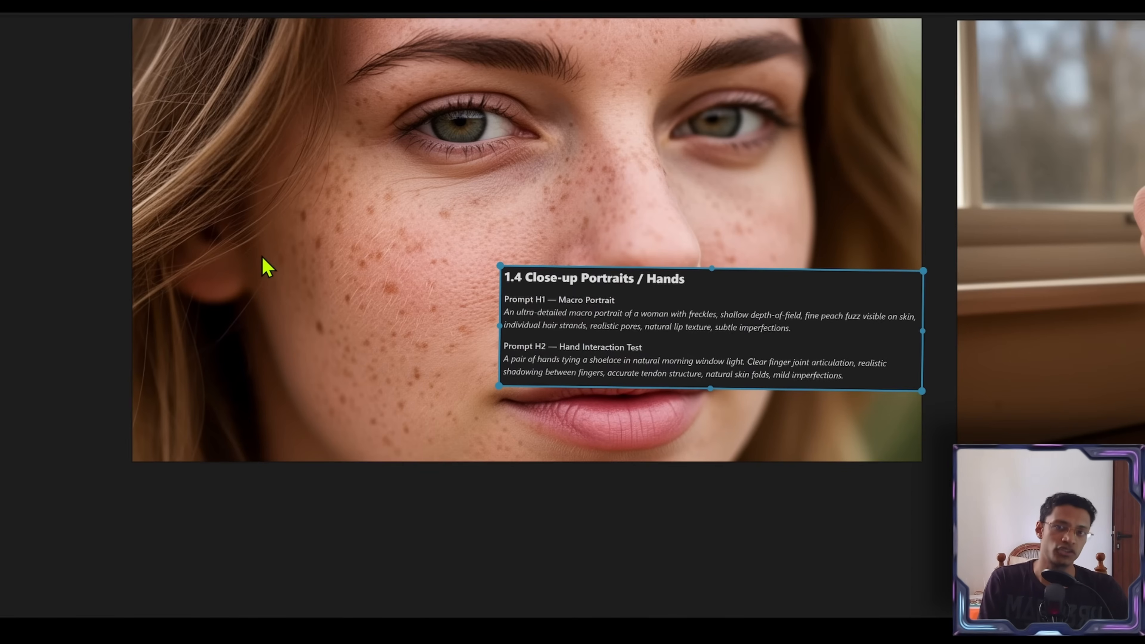
mouse_move(308, 214)
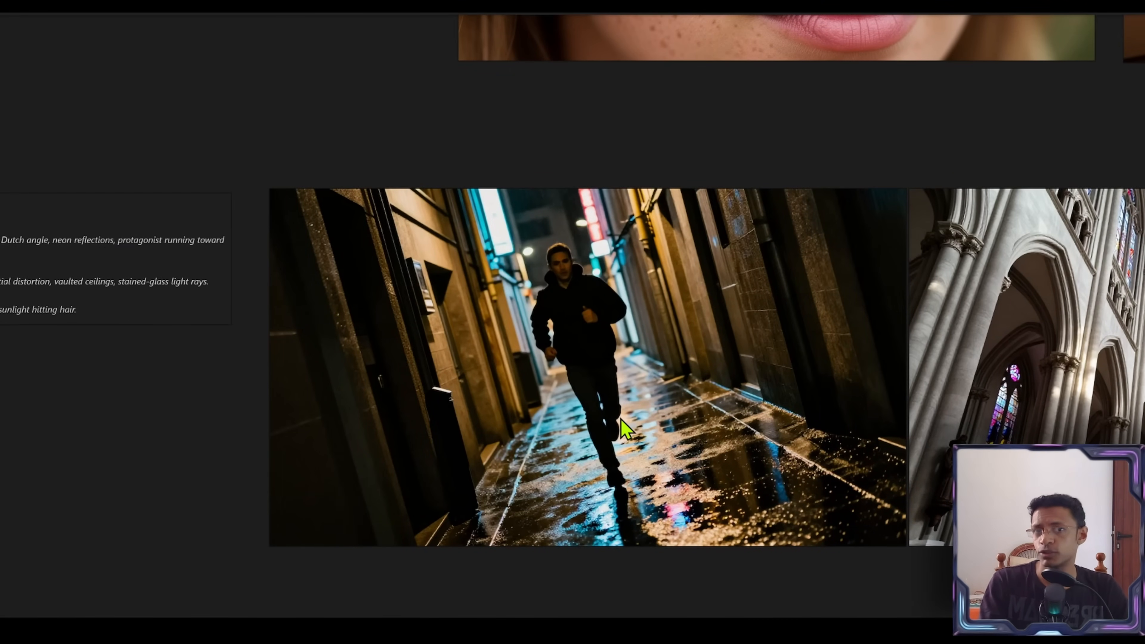
mouse_move(822, 420)
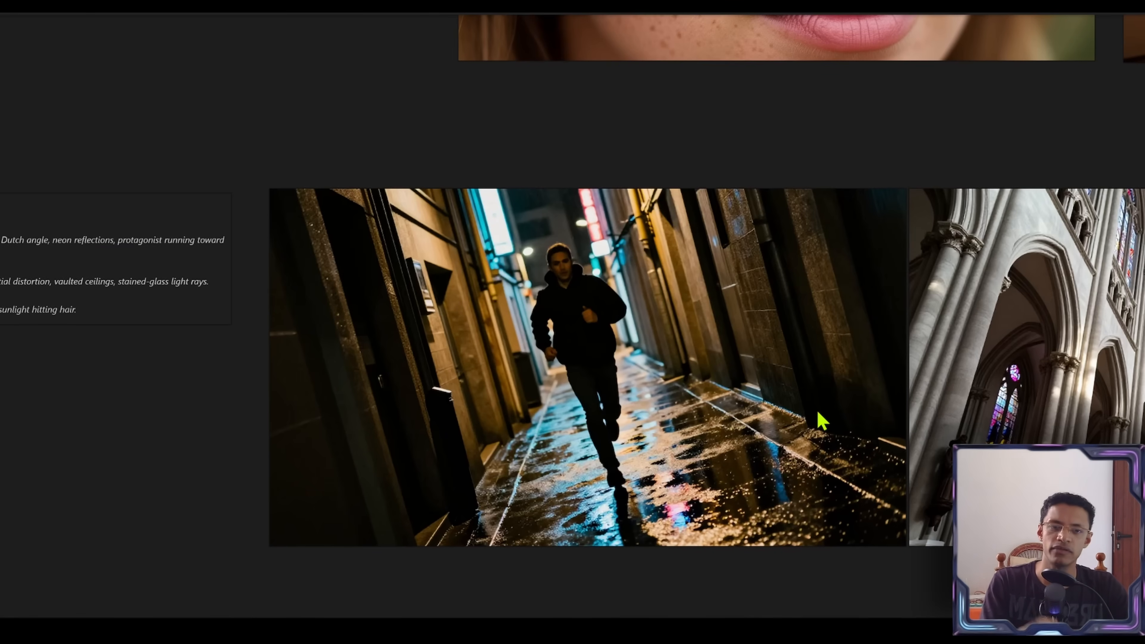
mouse_move(736, 436)
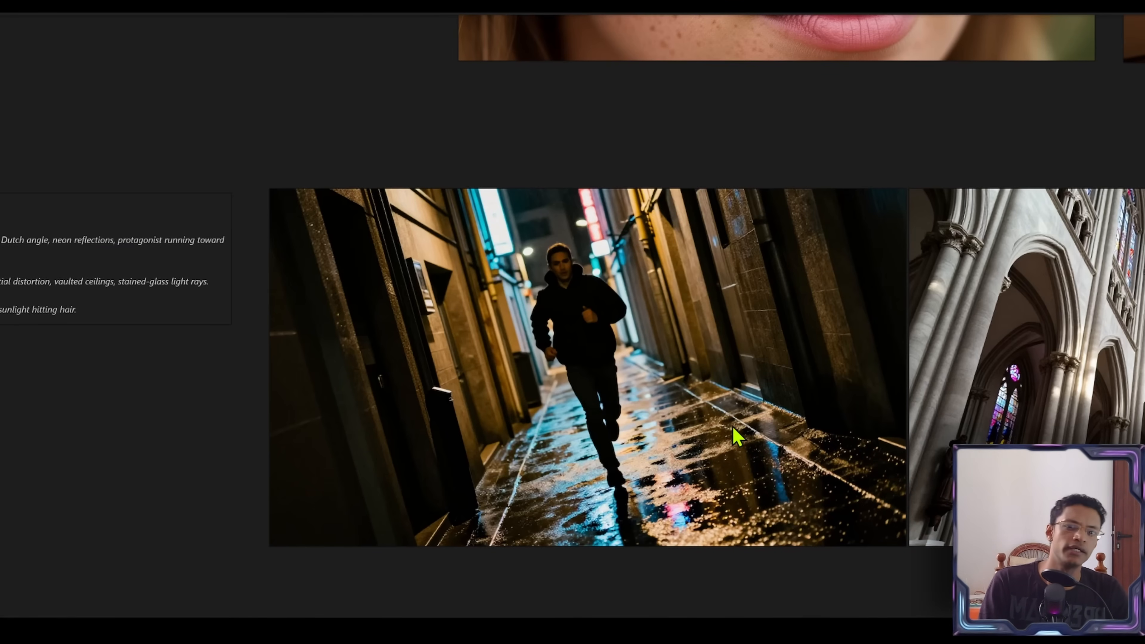
mouse_move(733, 519)
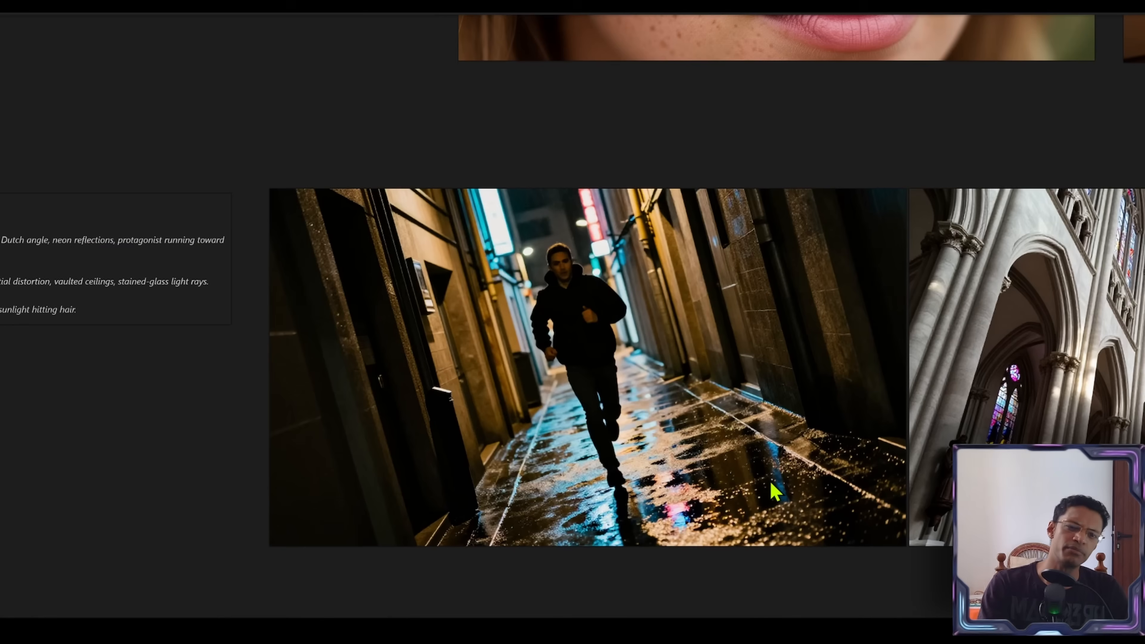
mouse_move(573, 529)
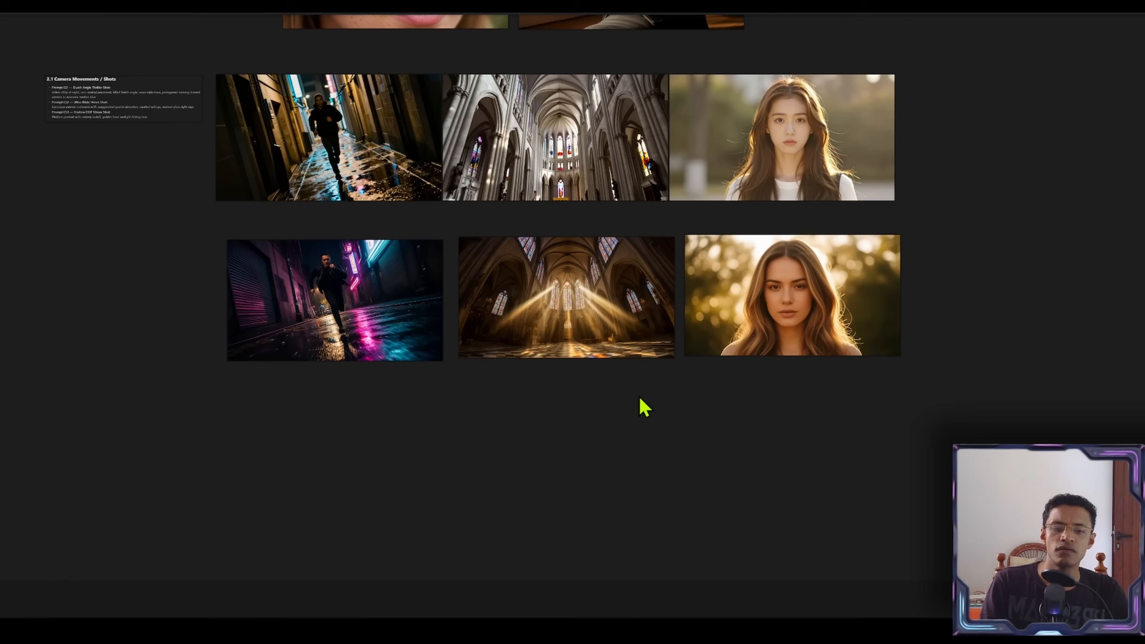
click(334, 299)
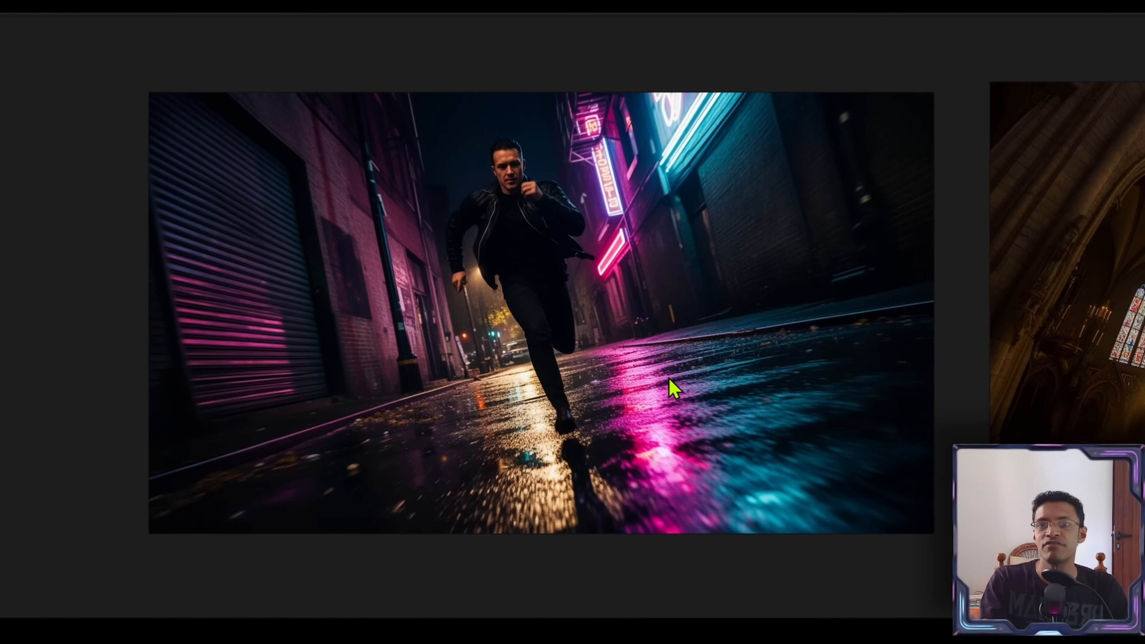
mouse_move(656, 394)
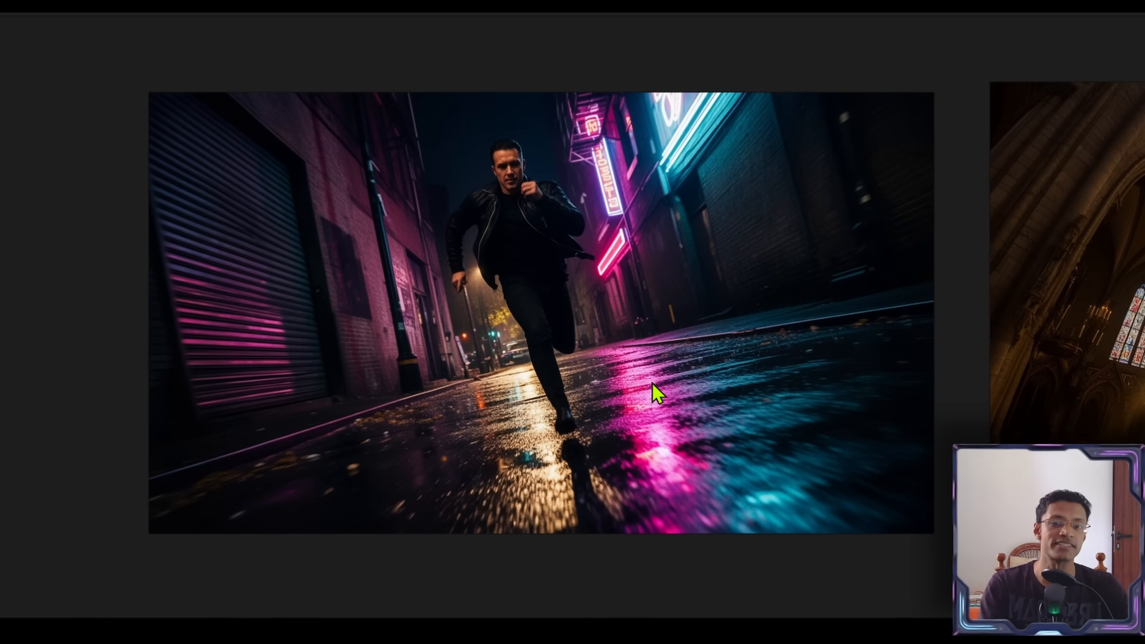
mouse_move(566, 508)
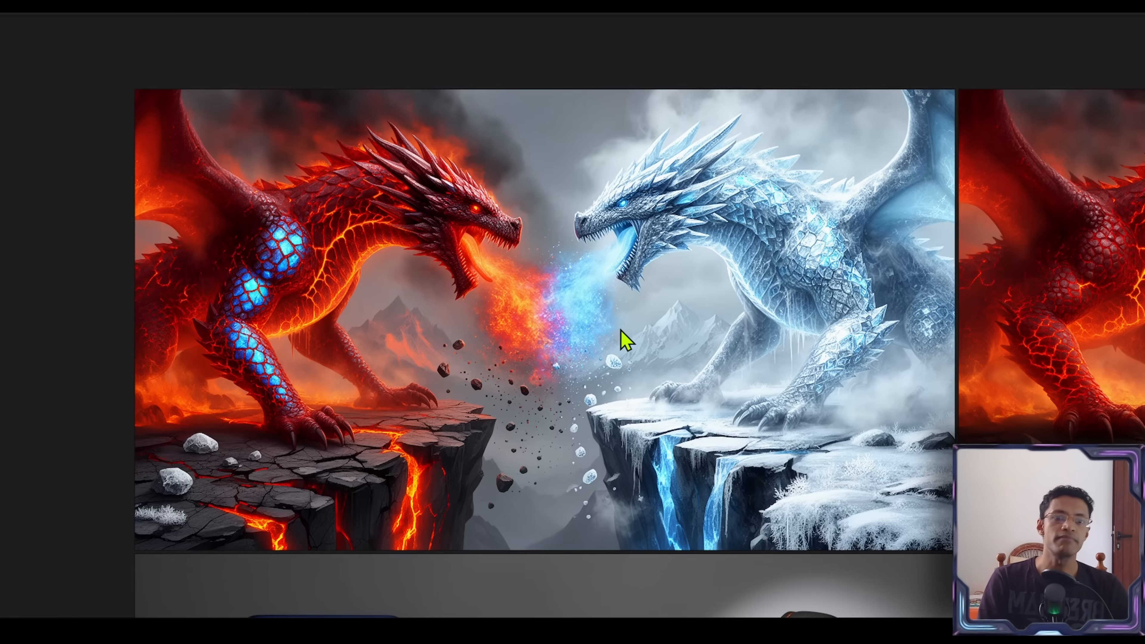
mouse_move(652, 338)
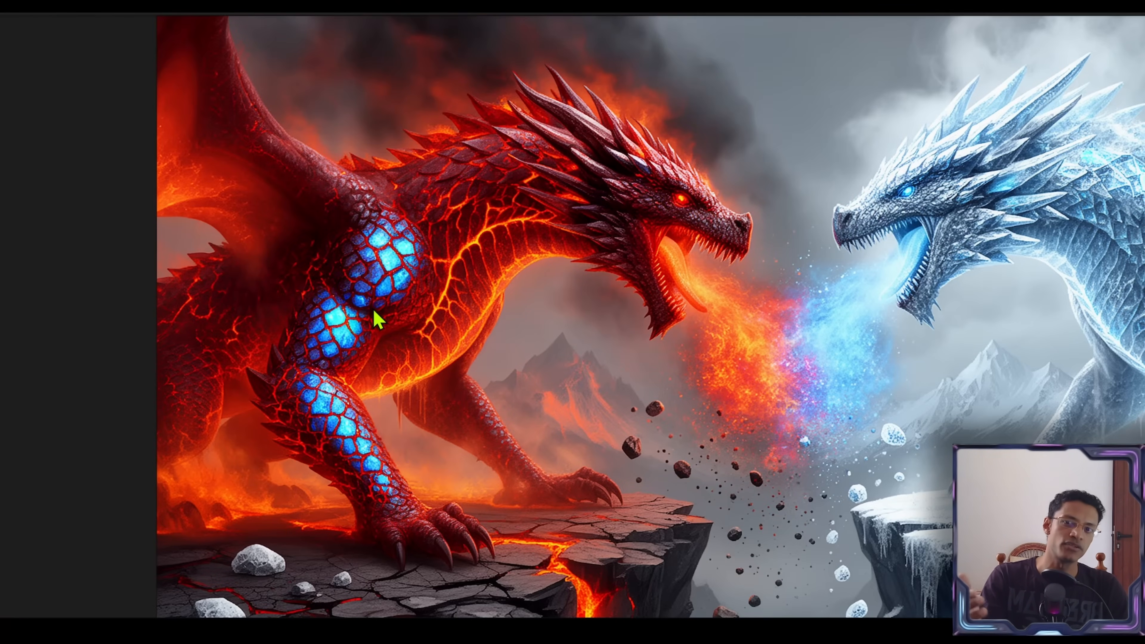
mouse_move(245, 544)
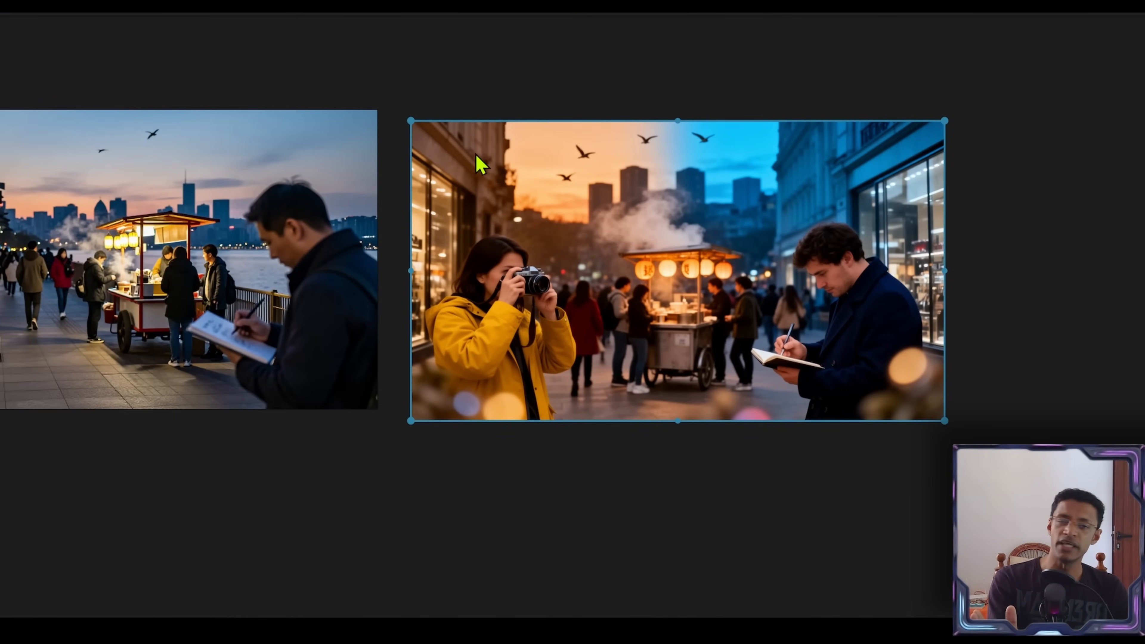
mouse_move(856, 323)
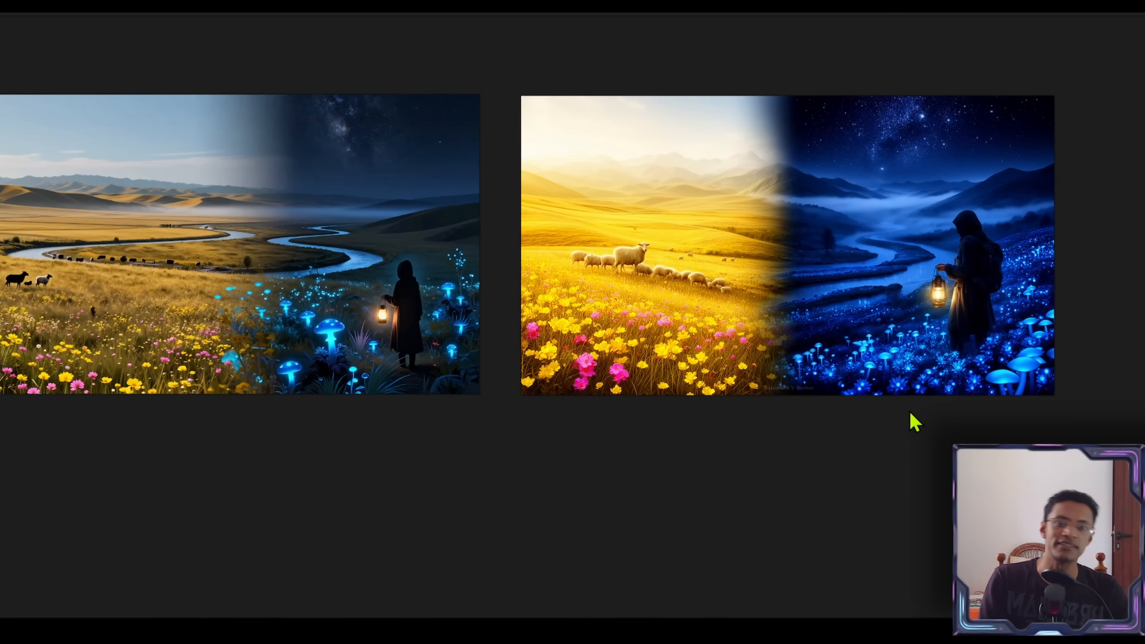
mouse_move(792, 102)
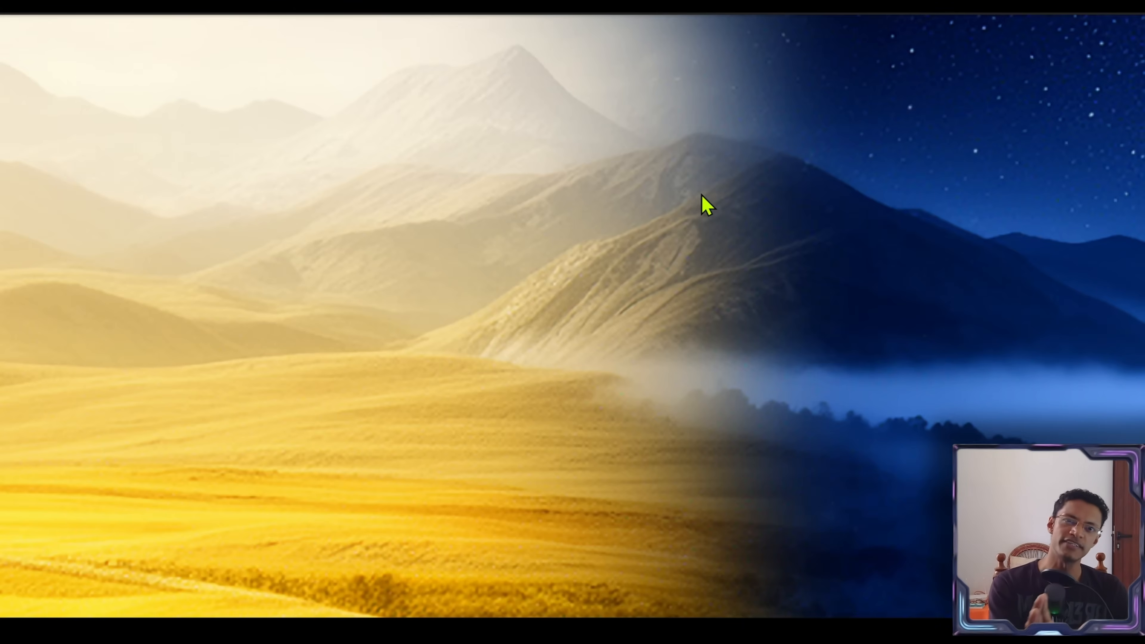
mouse_move(745, 291)
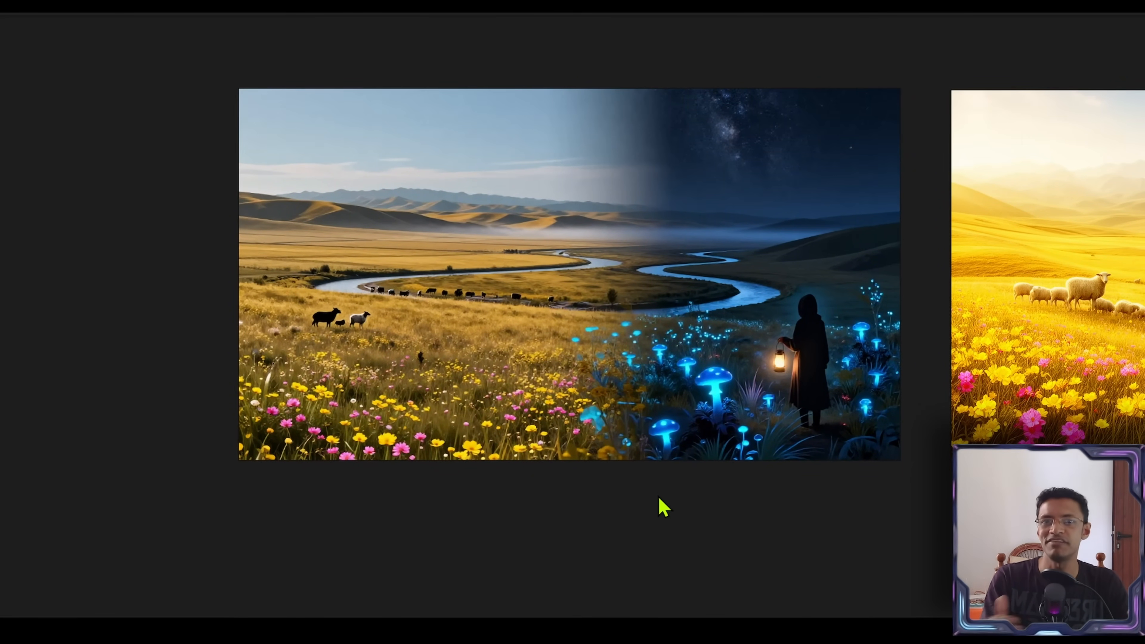
mouse_move(616, 511)
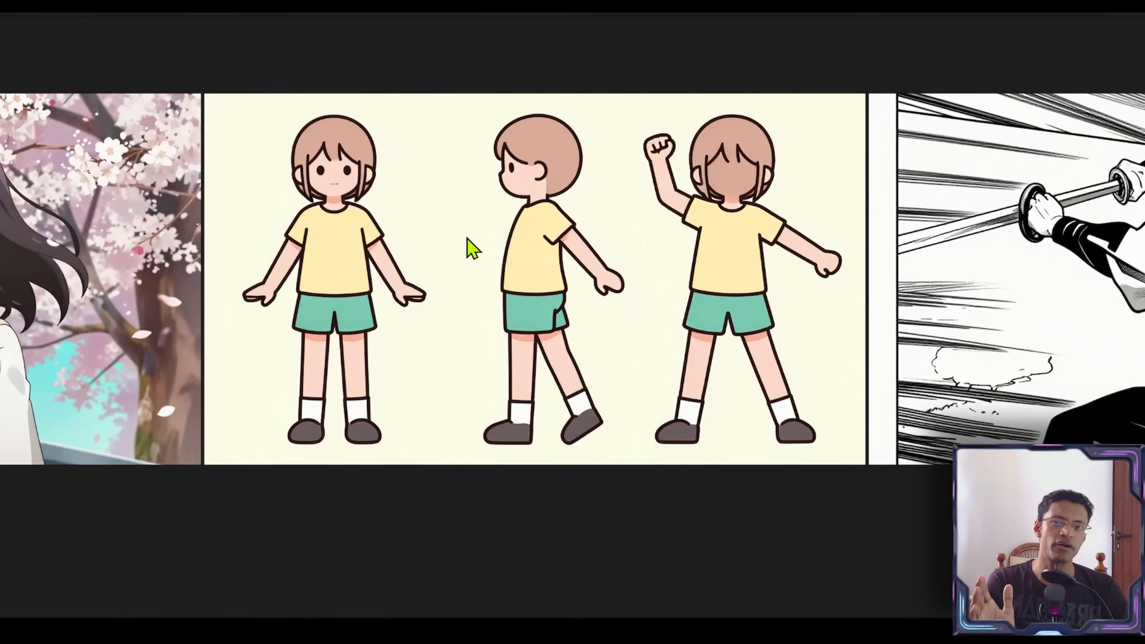
mouse_move(573, 285)
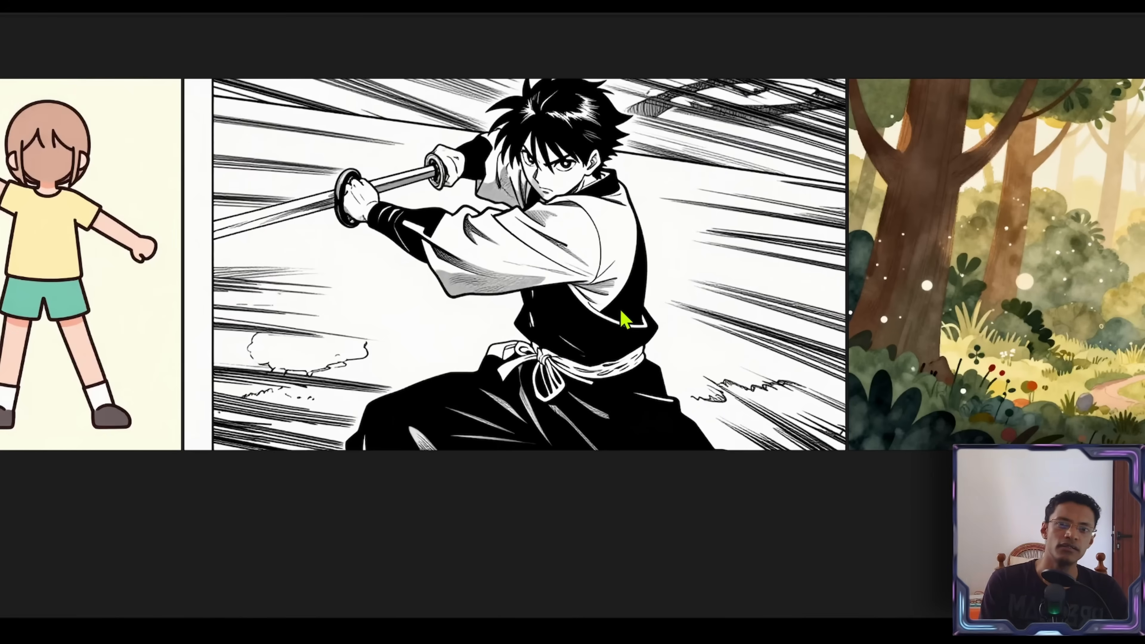
mouse_move(621, 403)
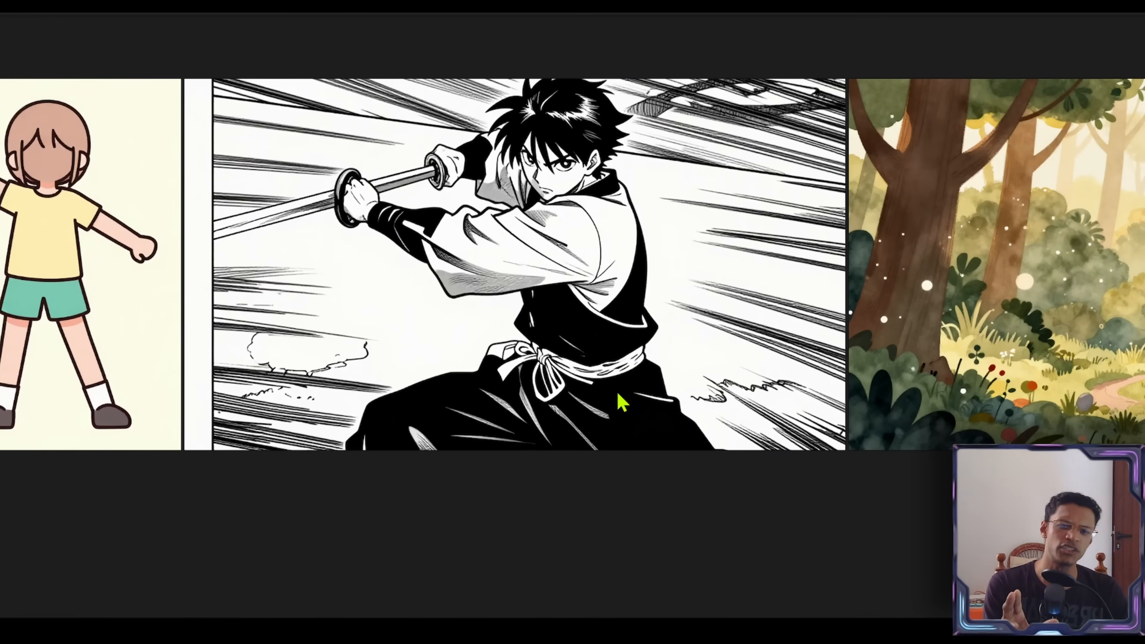
mouse_move(602, 415)
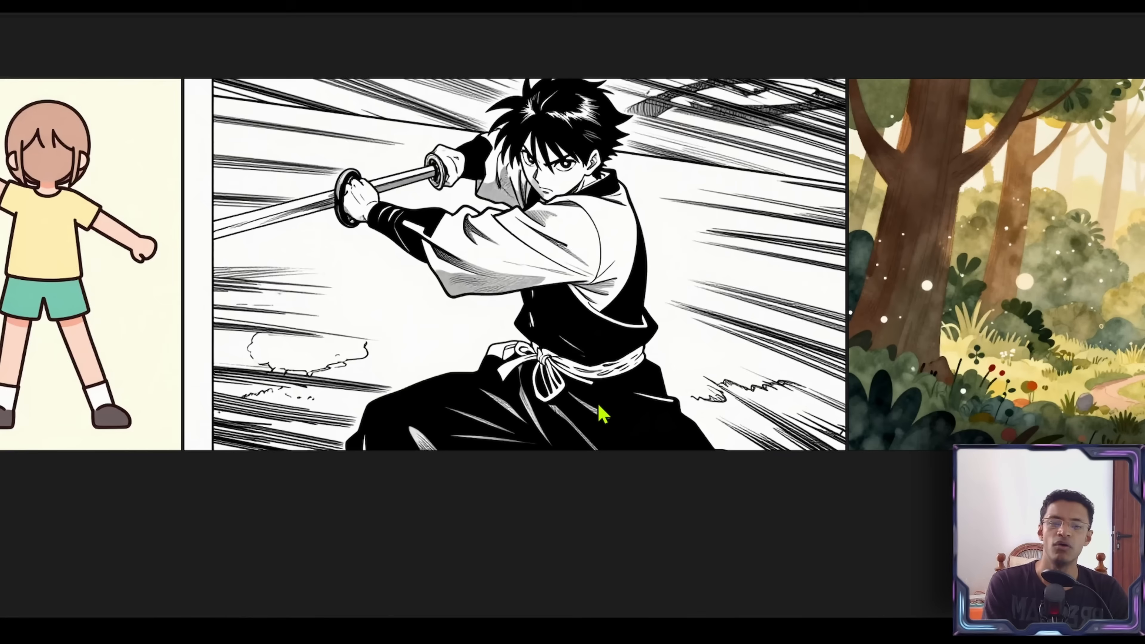
mouse_move(383, 205)
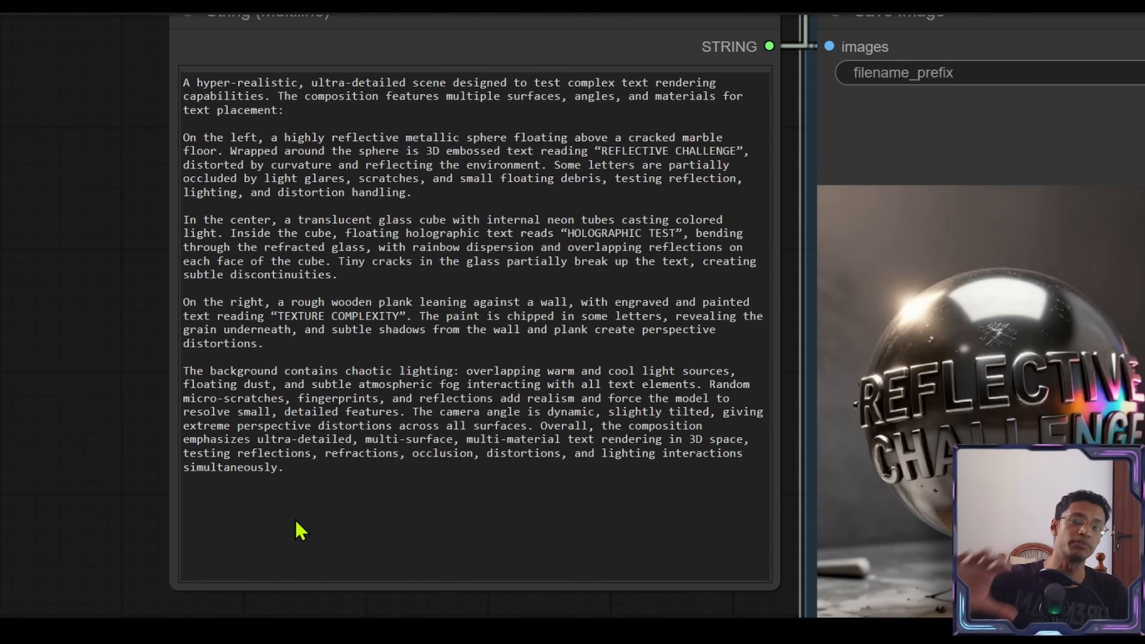
mouse_move(299, 518)
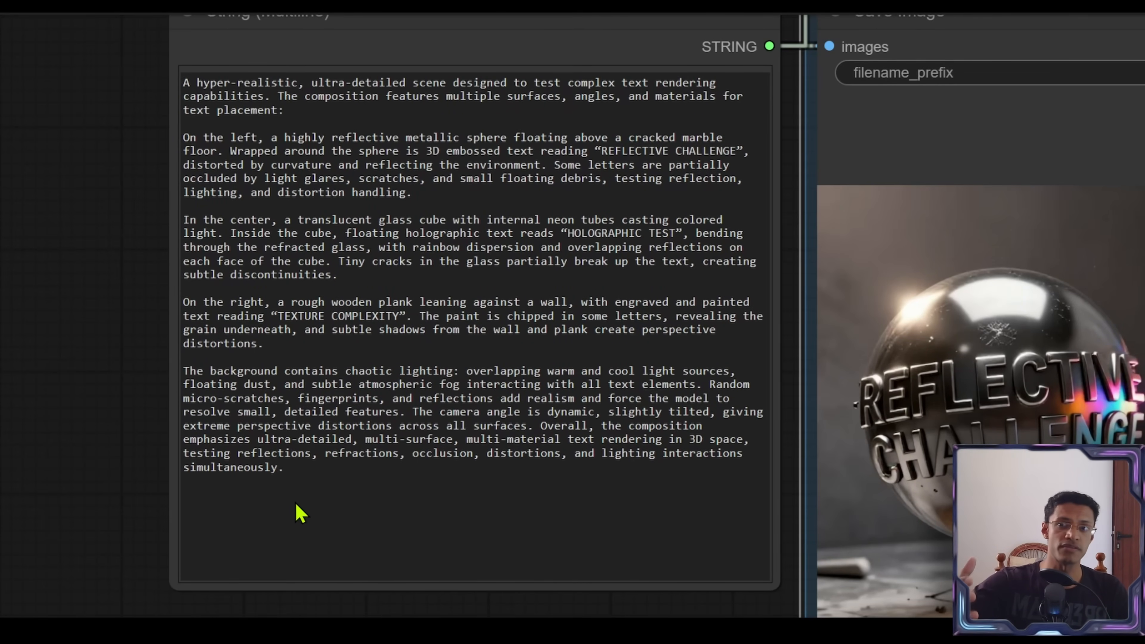
mouse_move(438, 256)
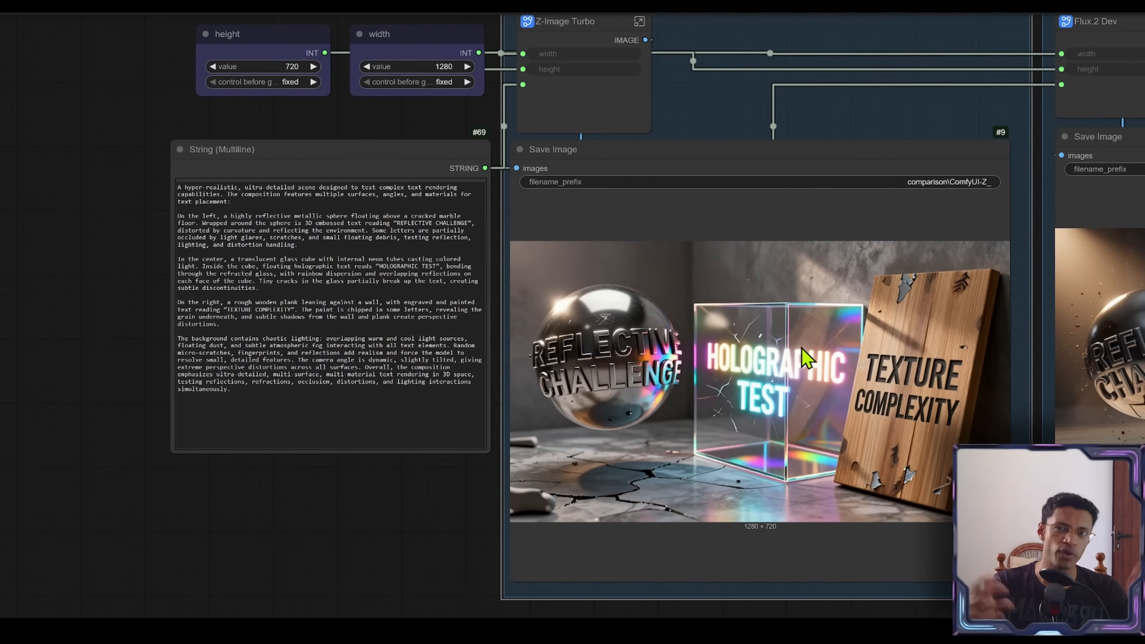
mouse_move(800, 384)
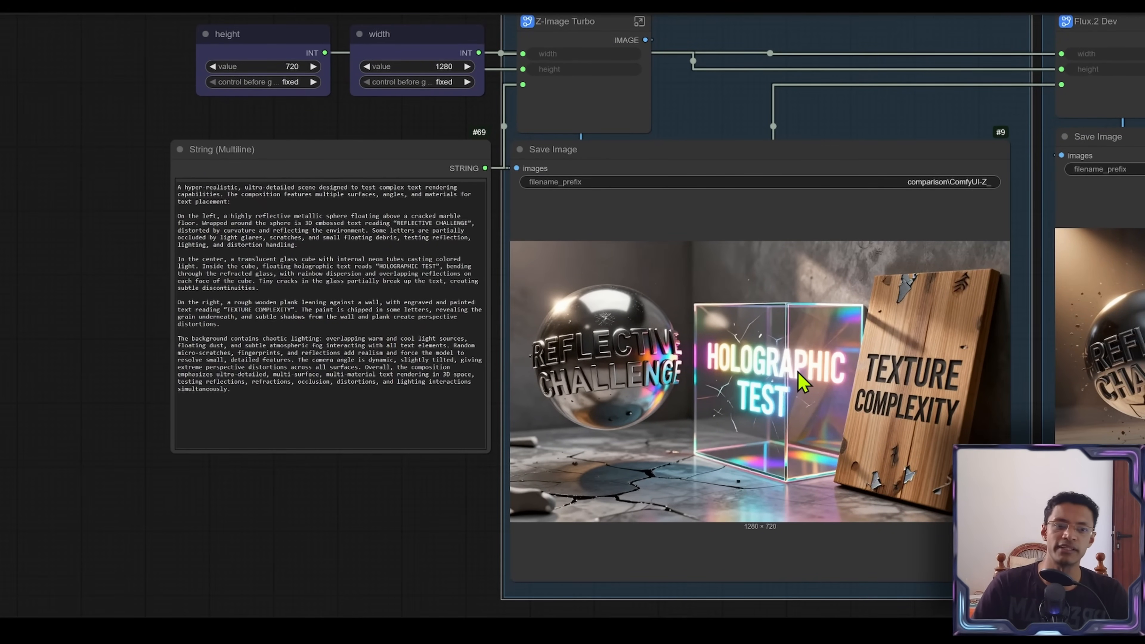
mouse_move(937, 471)
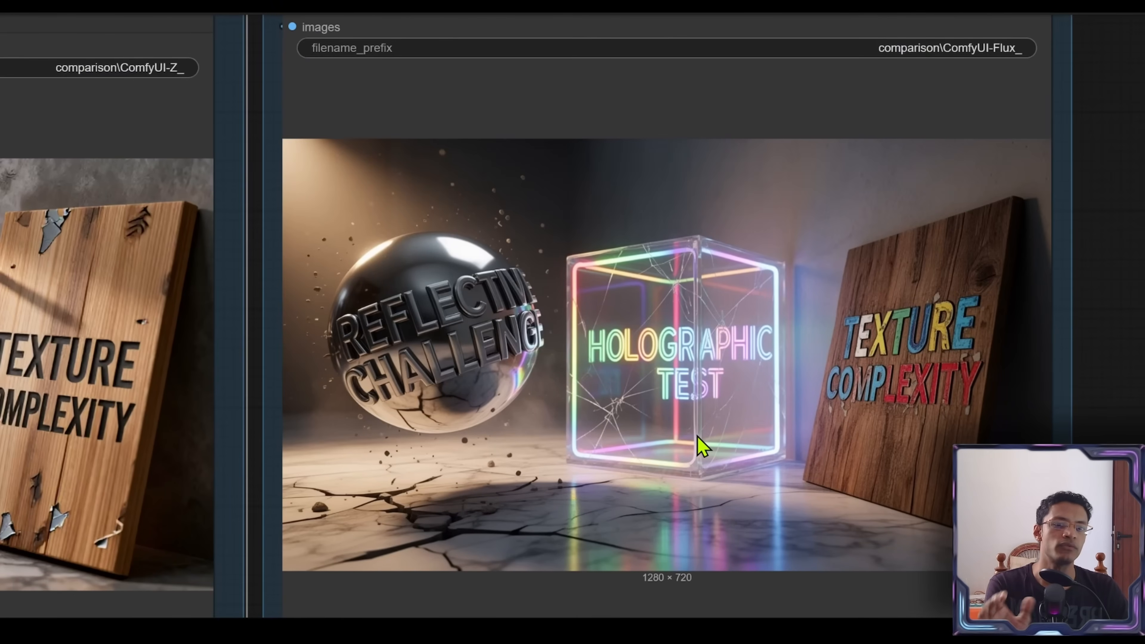
mouse_move(621, 383)
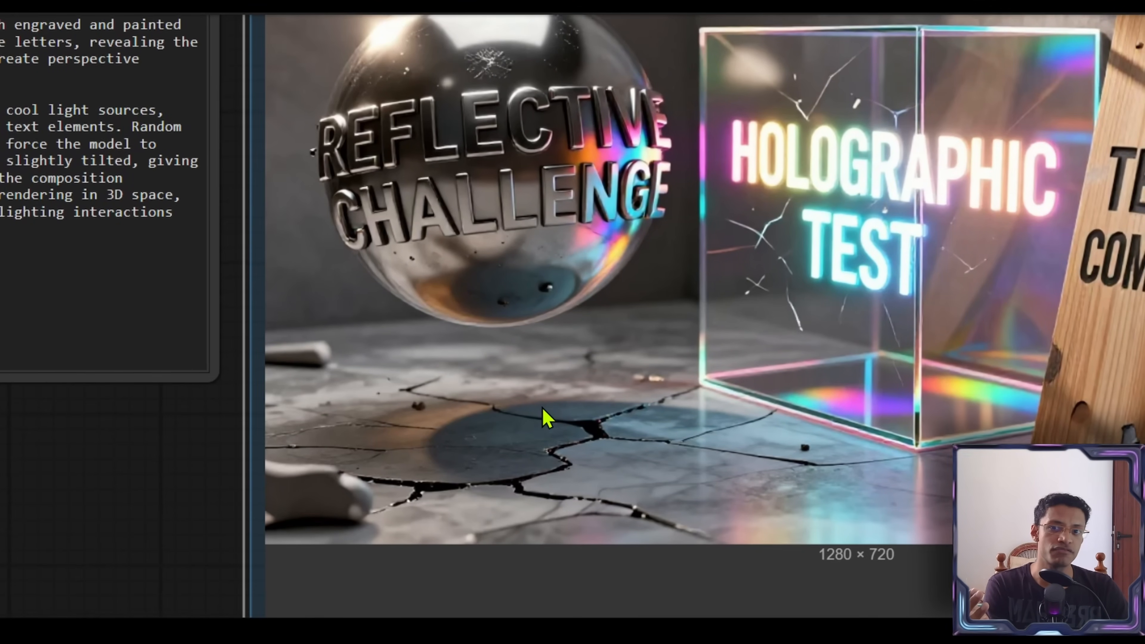
scroll(down, 3)
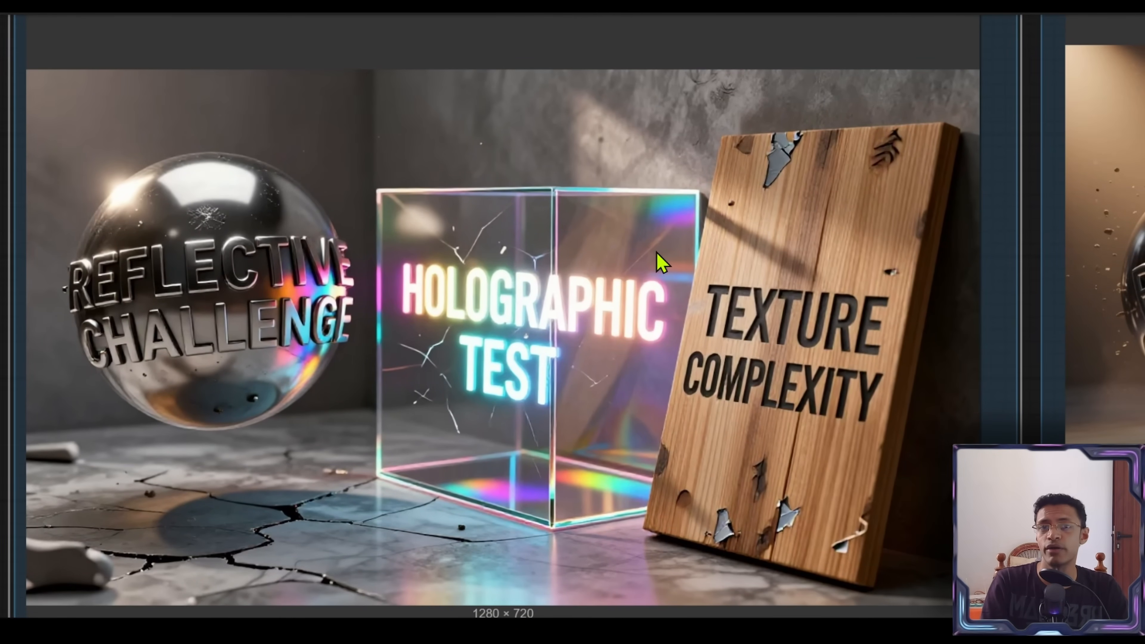
mouse_move(588, 435)
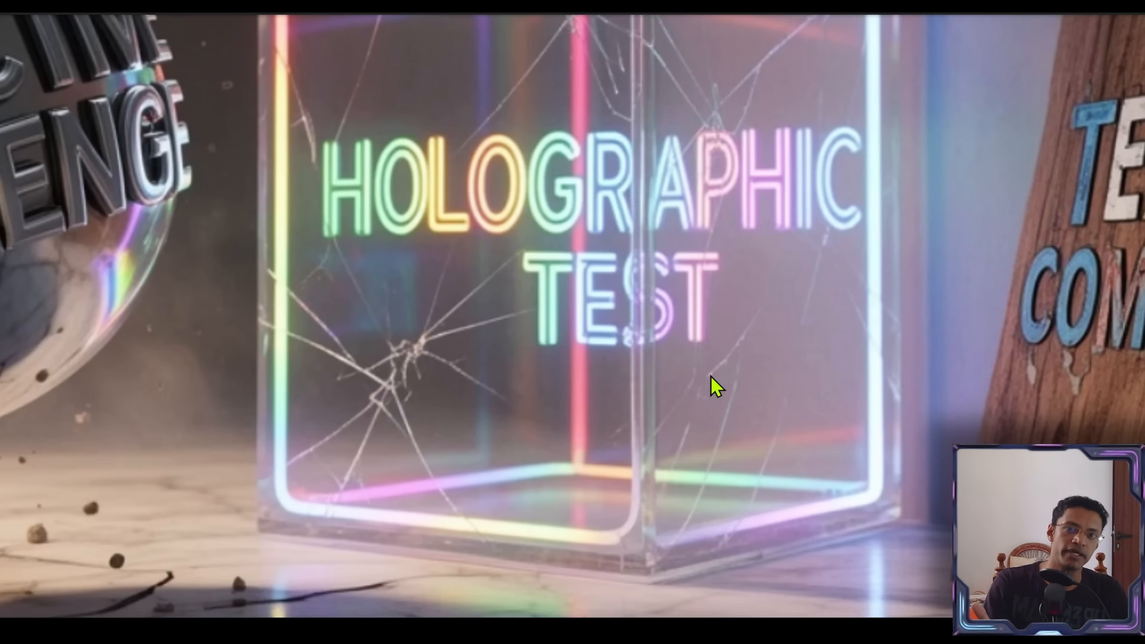
mouse_move(651, 303)
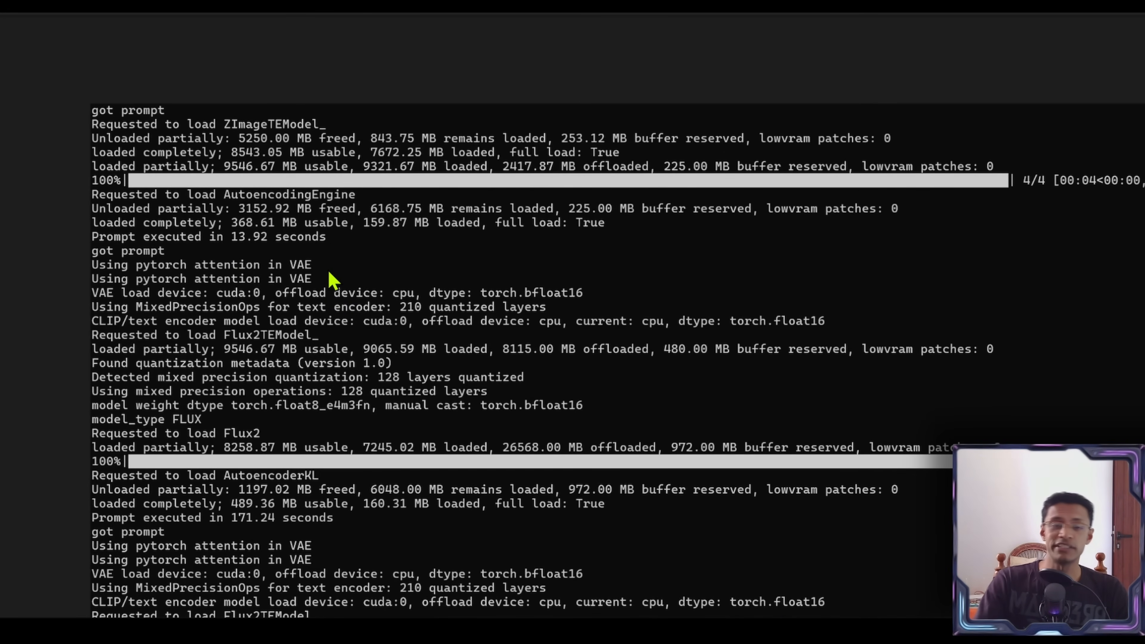
mouse_move(344, 310)
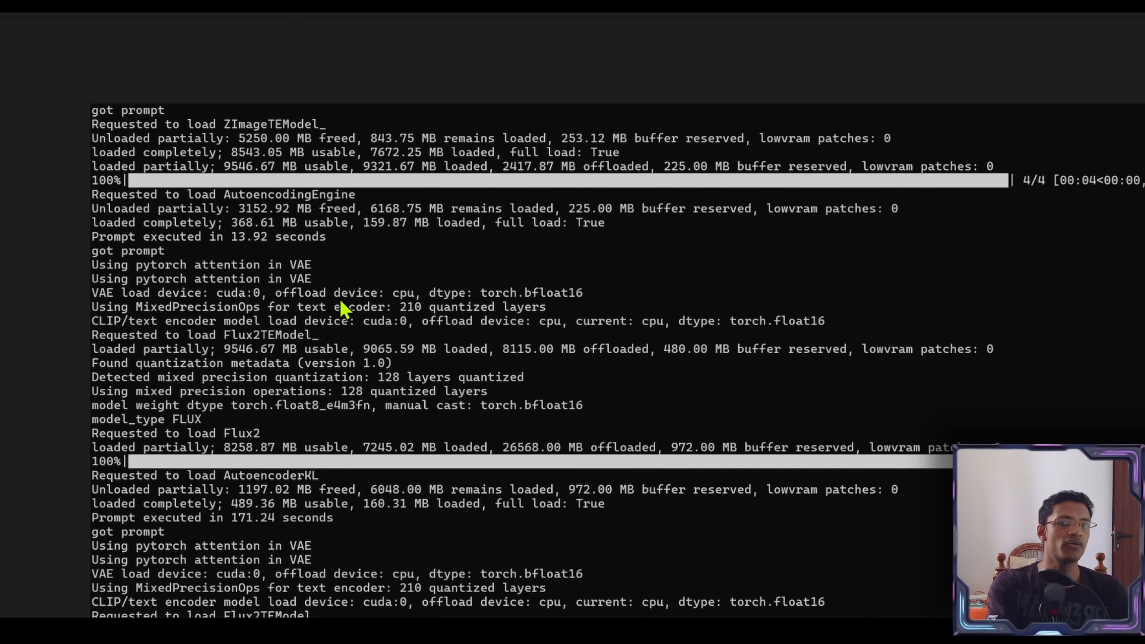
mouse_move(349, 239)
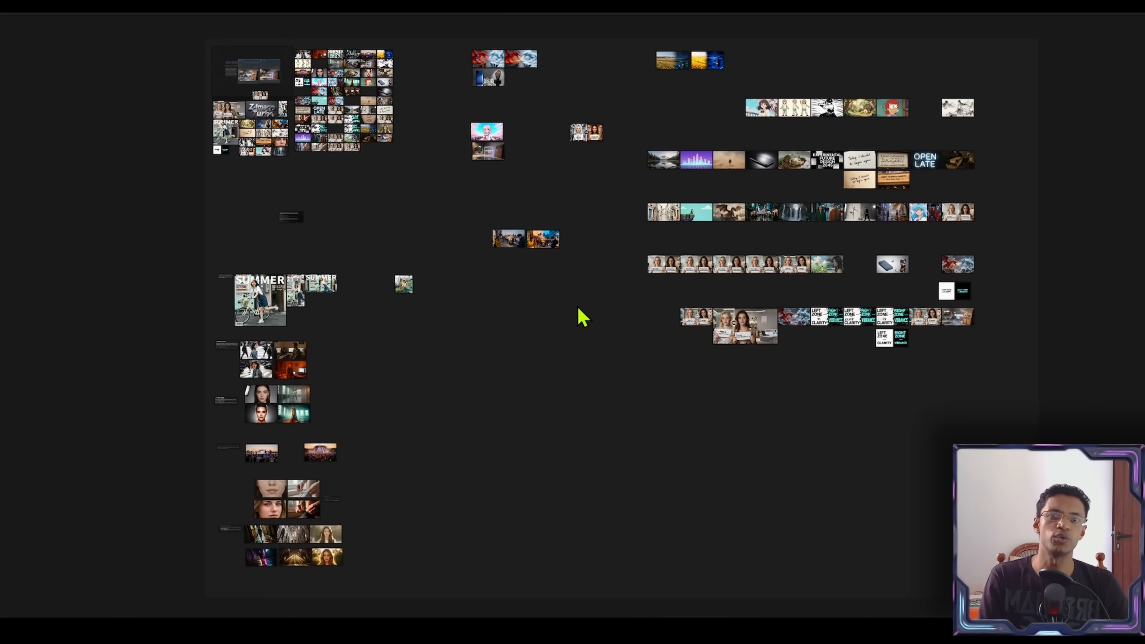
mouse_move(581, 312)
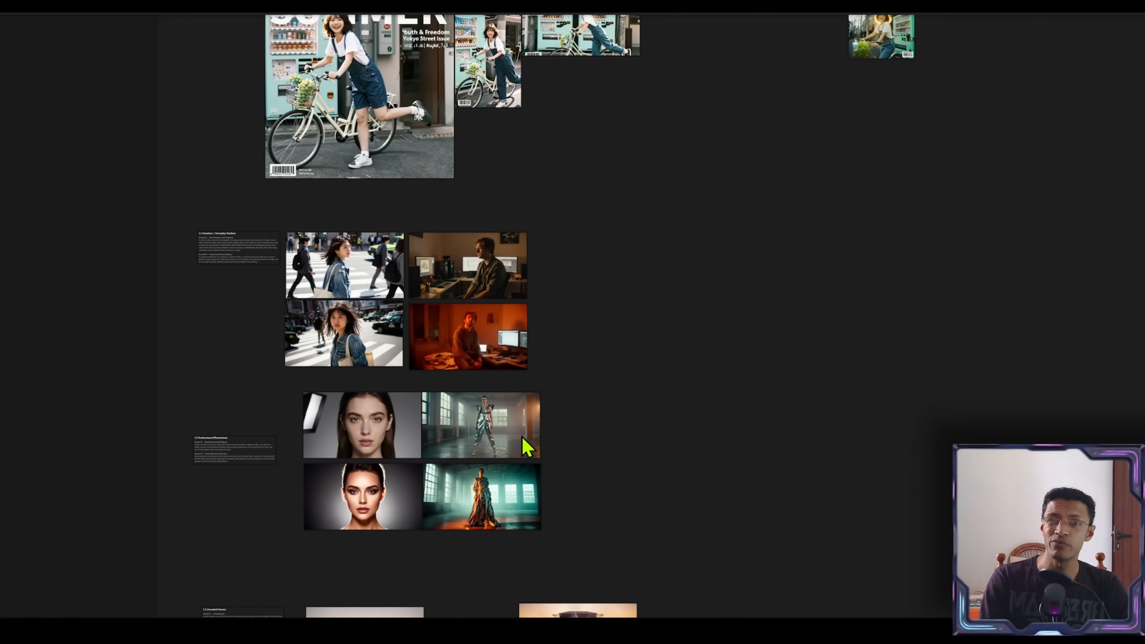
- Scroll the canvas to bring the Z-Image Turbo cluster and SUMMER cover group into view
scroll(down, 3)
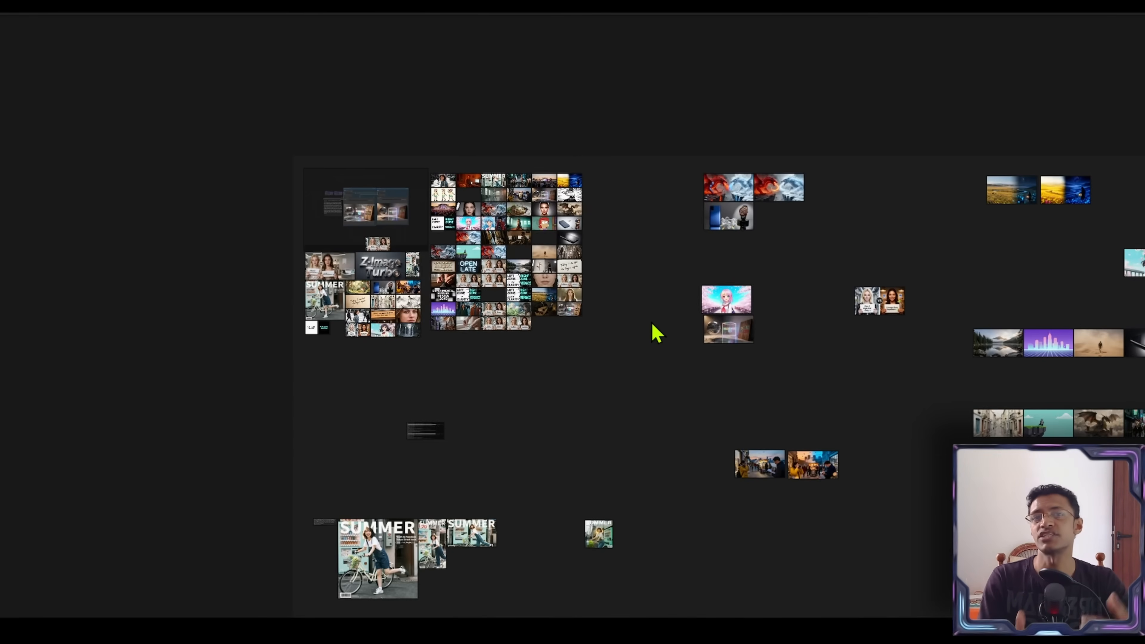